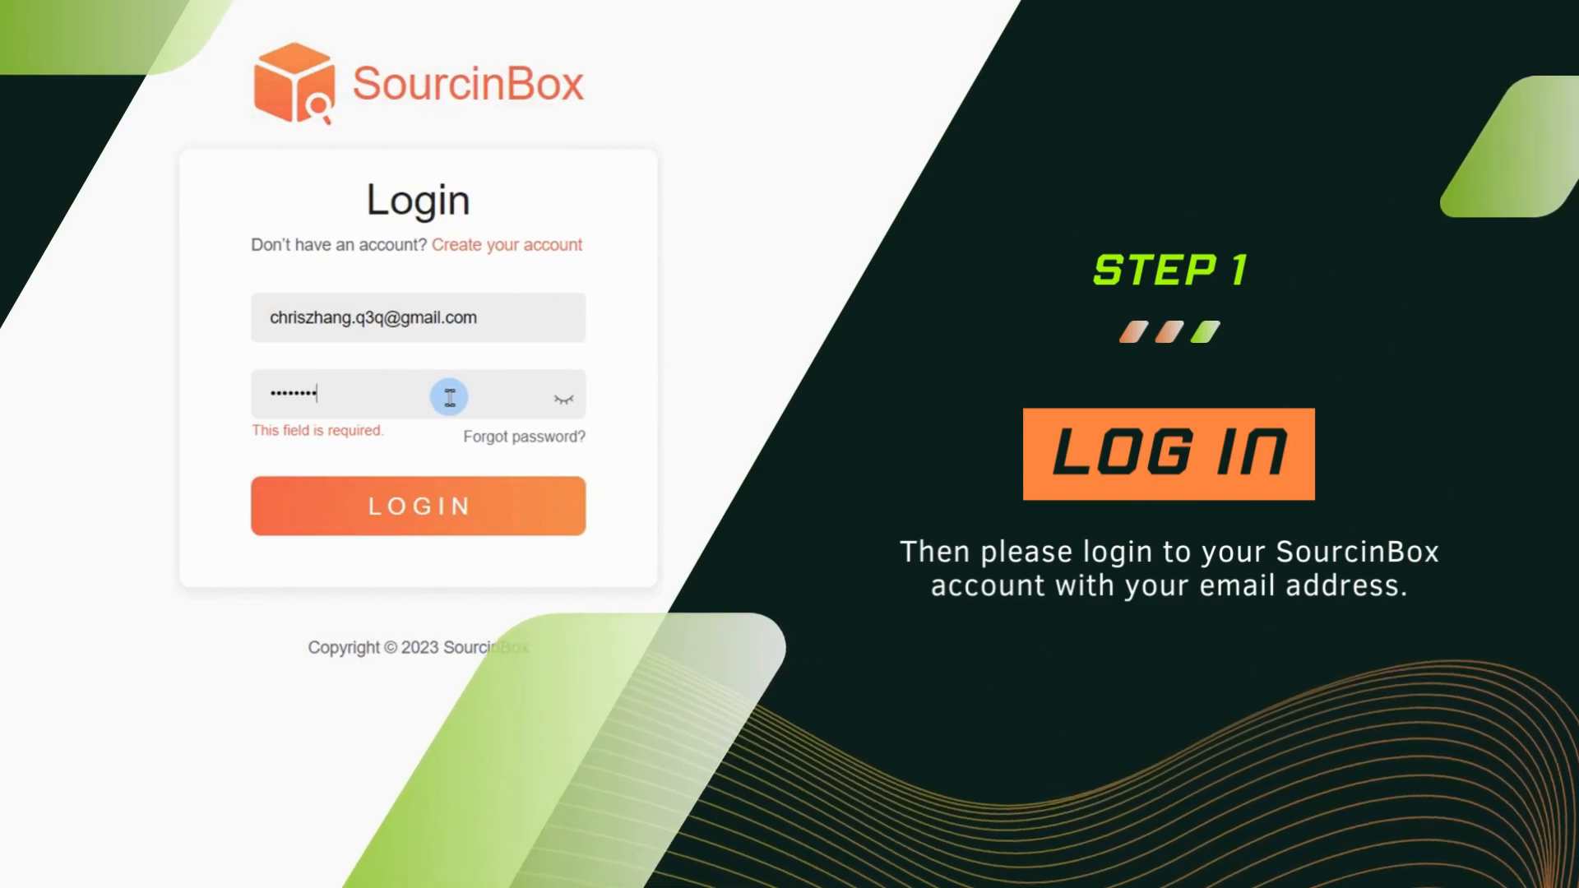
Log in to the SourcinBox account with the entered email and password
click(411, 525)
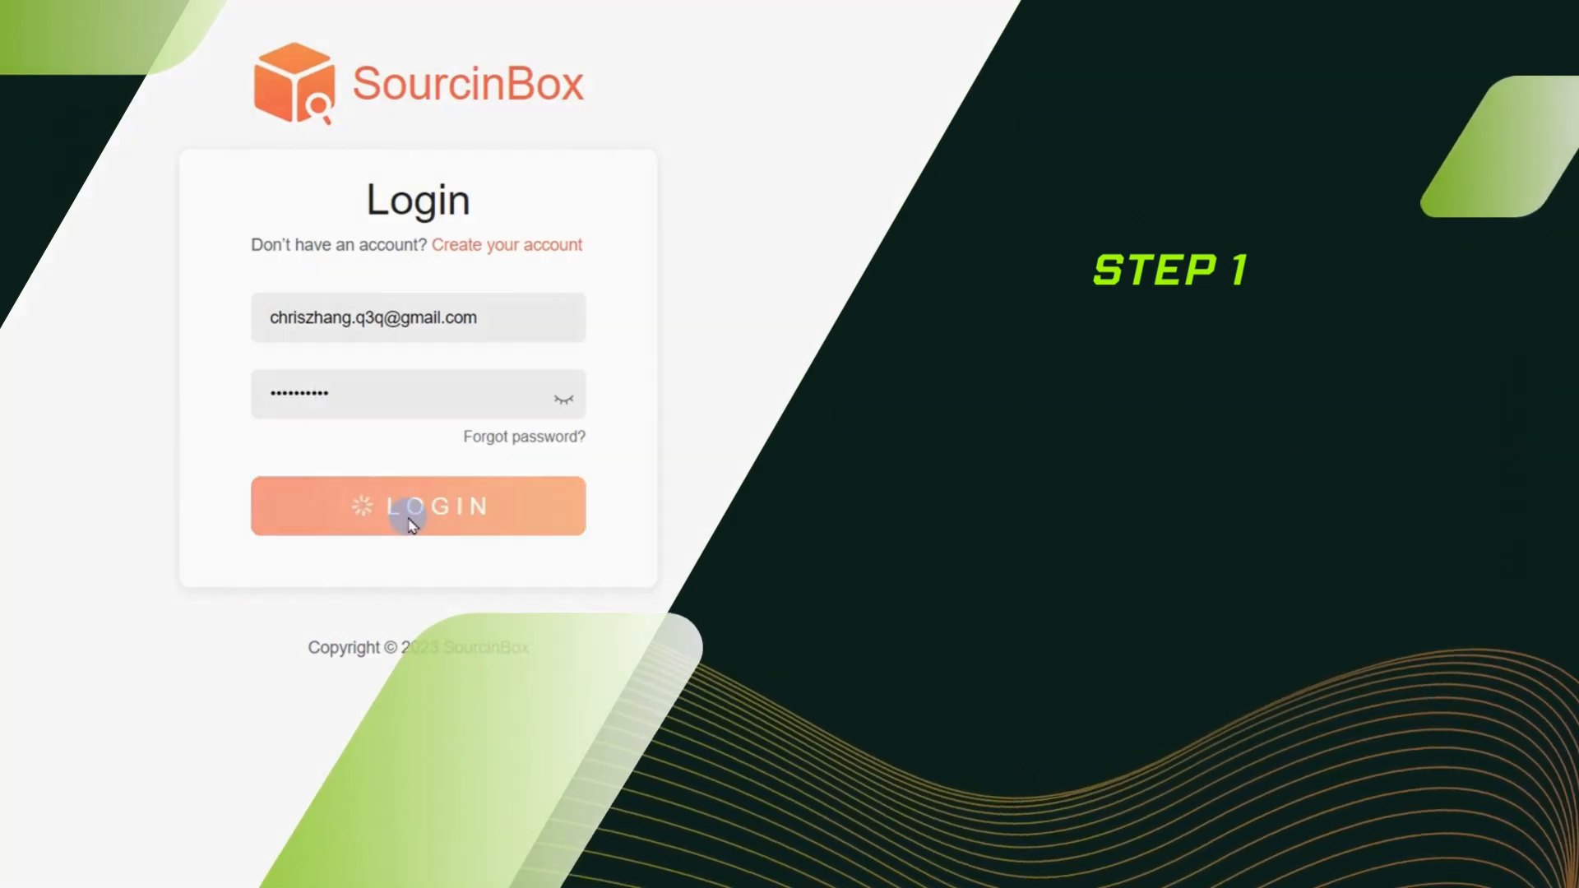
click(418, 507)
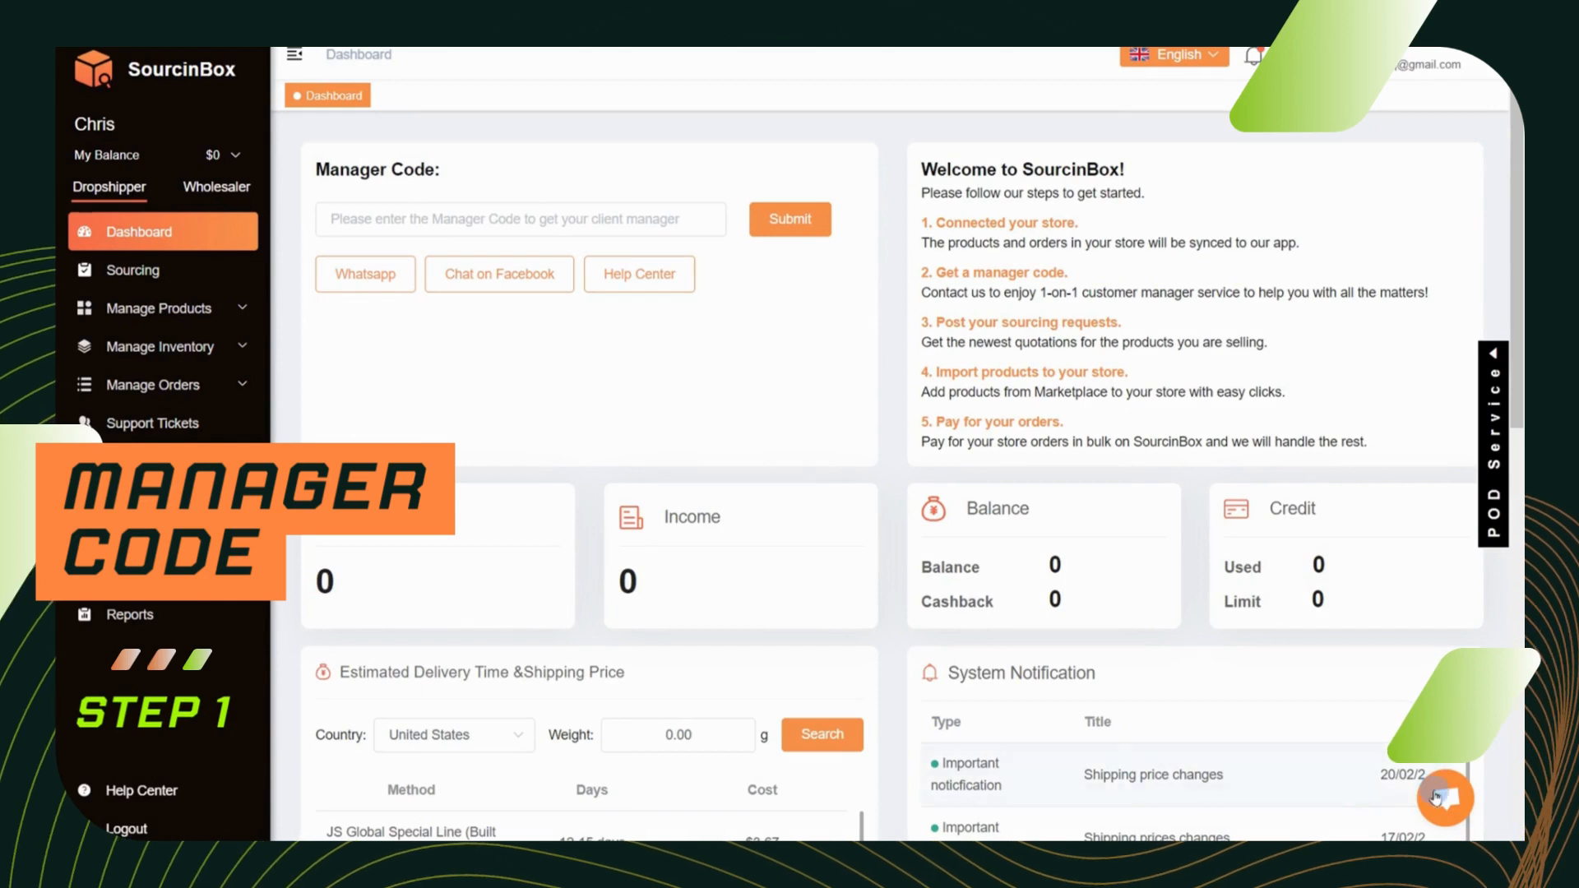
click(1447, 796)
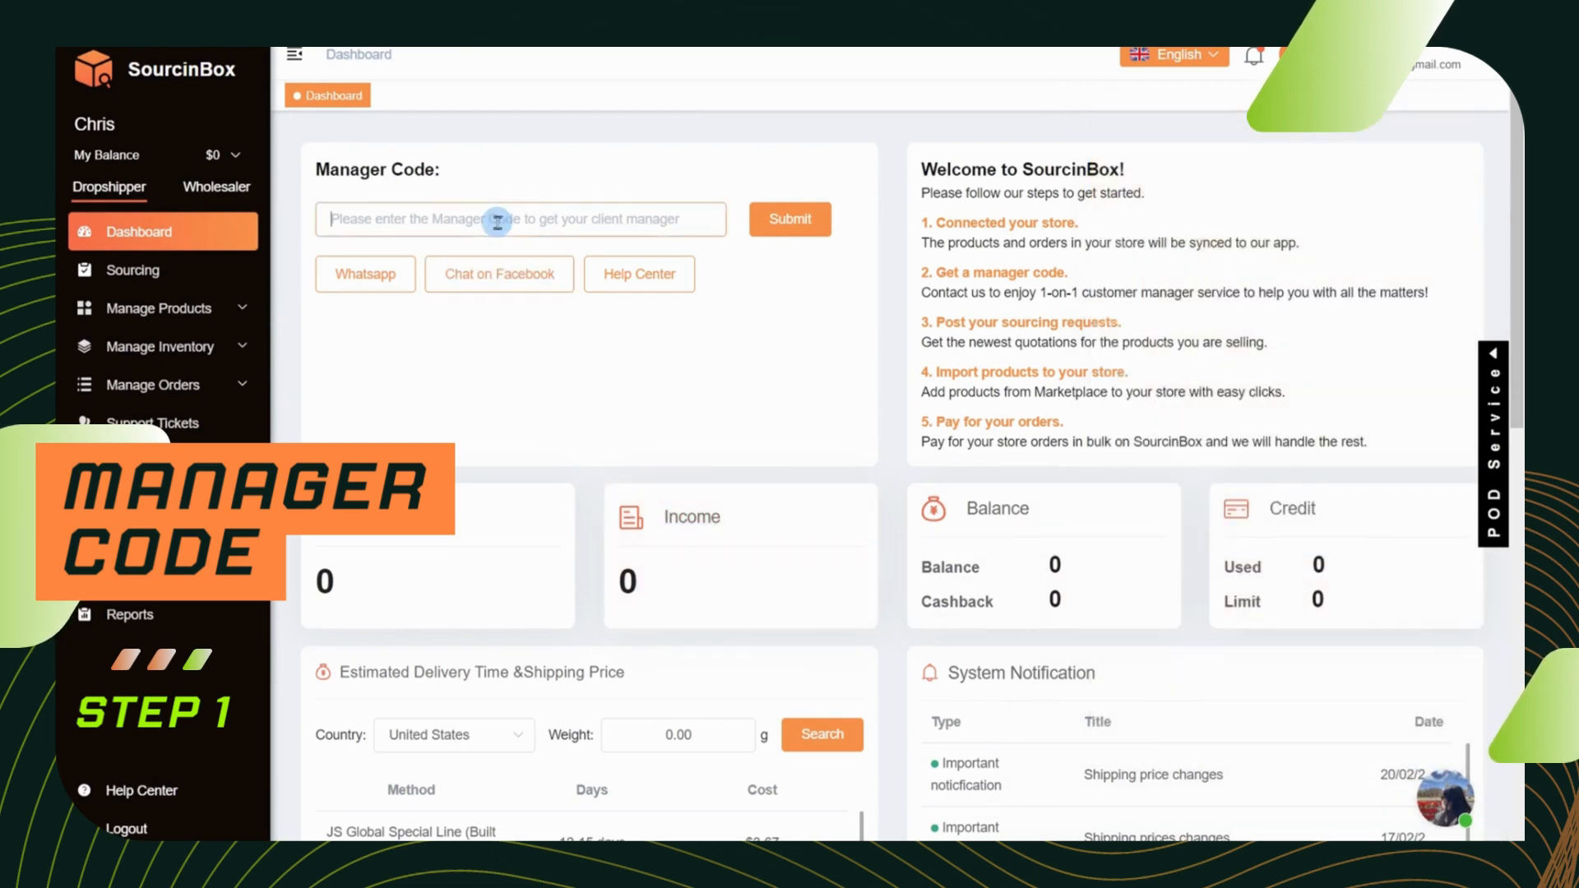
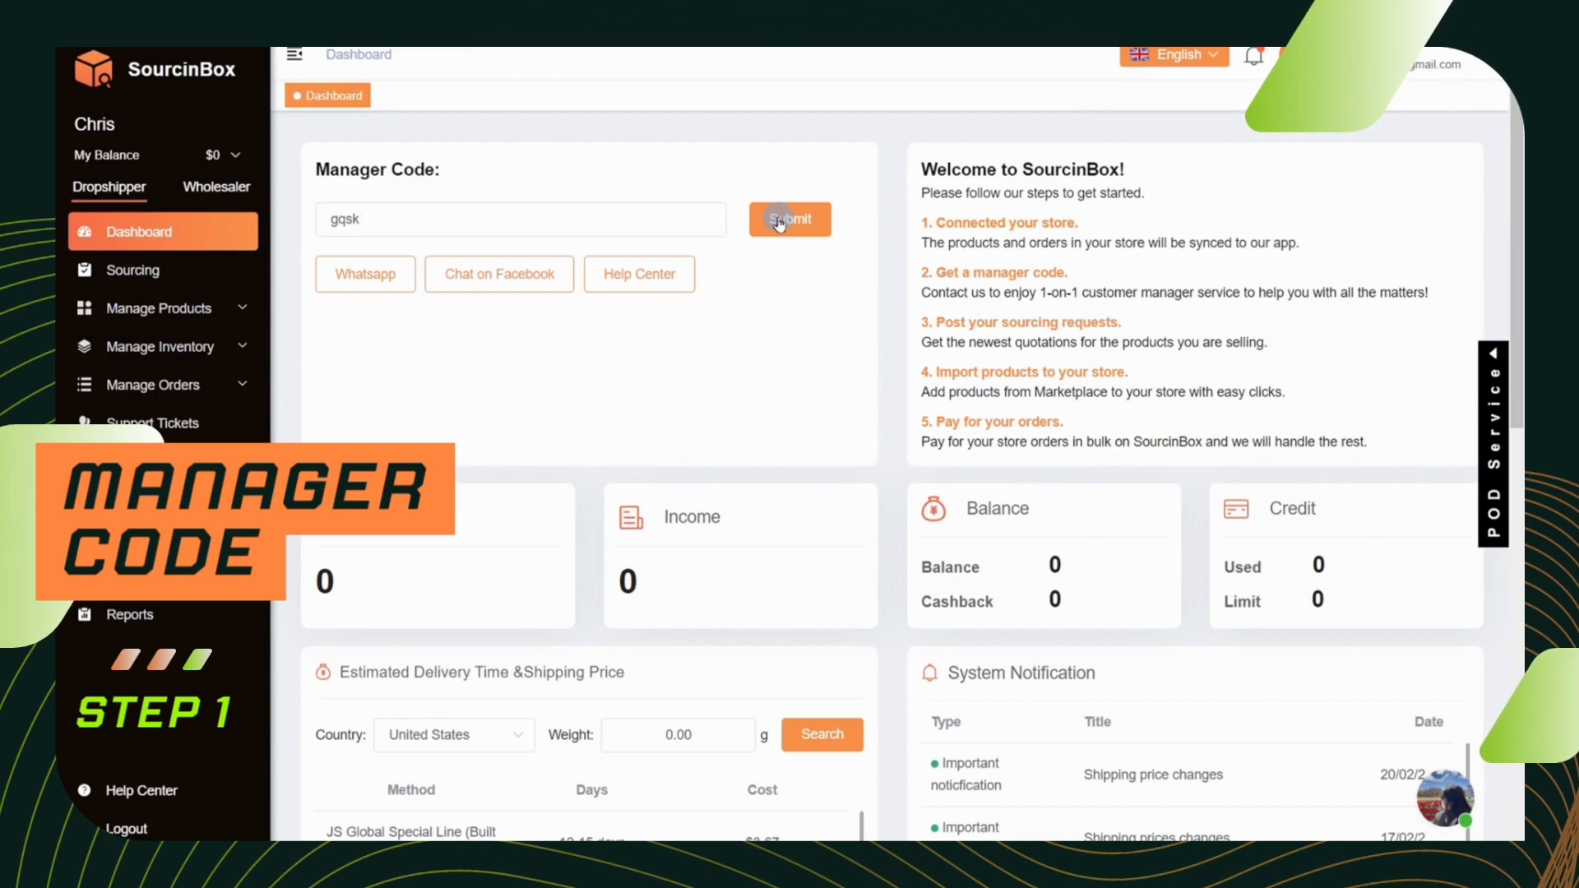
click(790, 218)
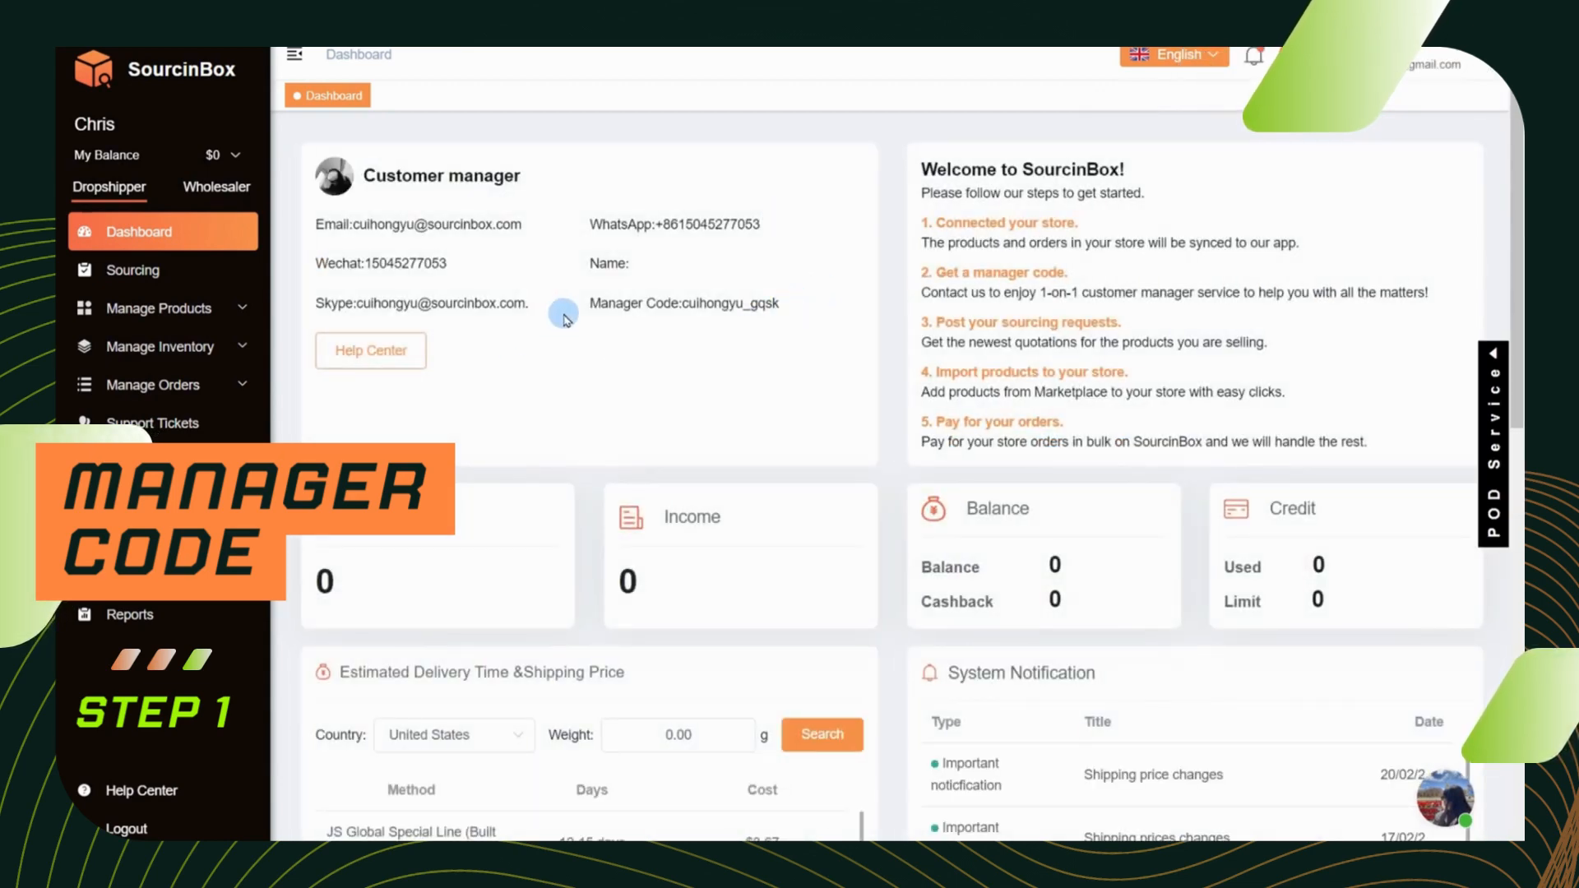
mouse_move(556, 357)
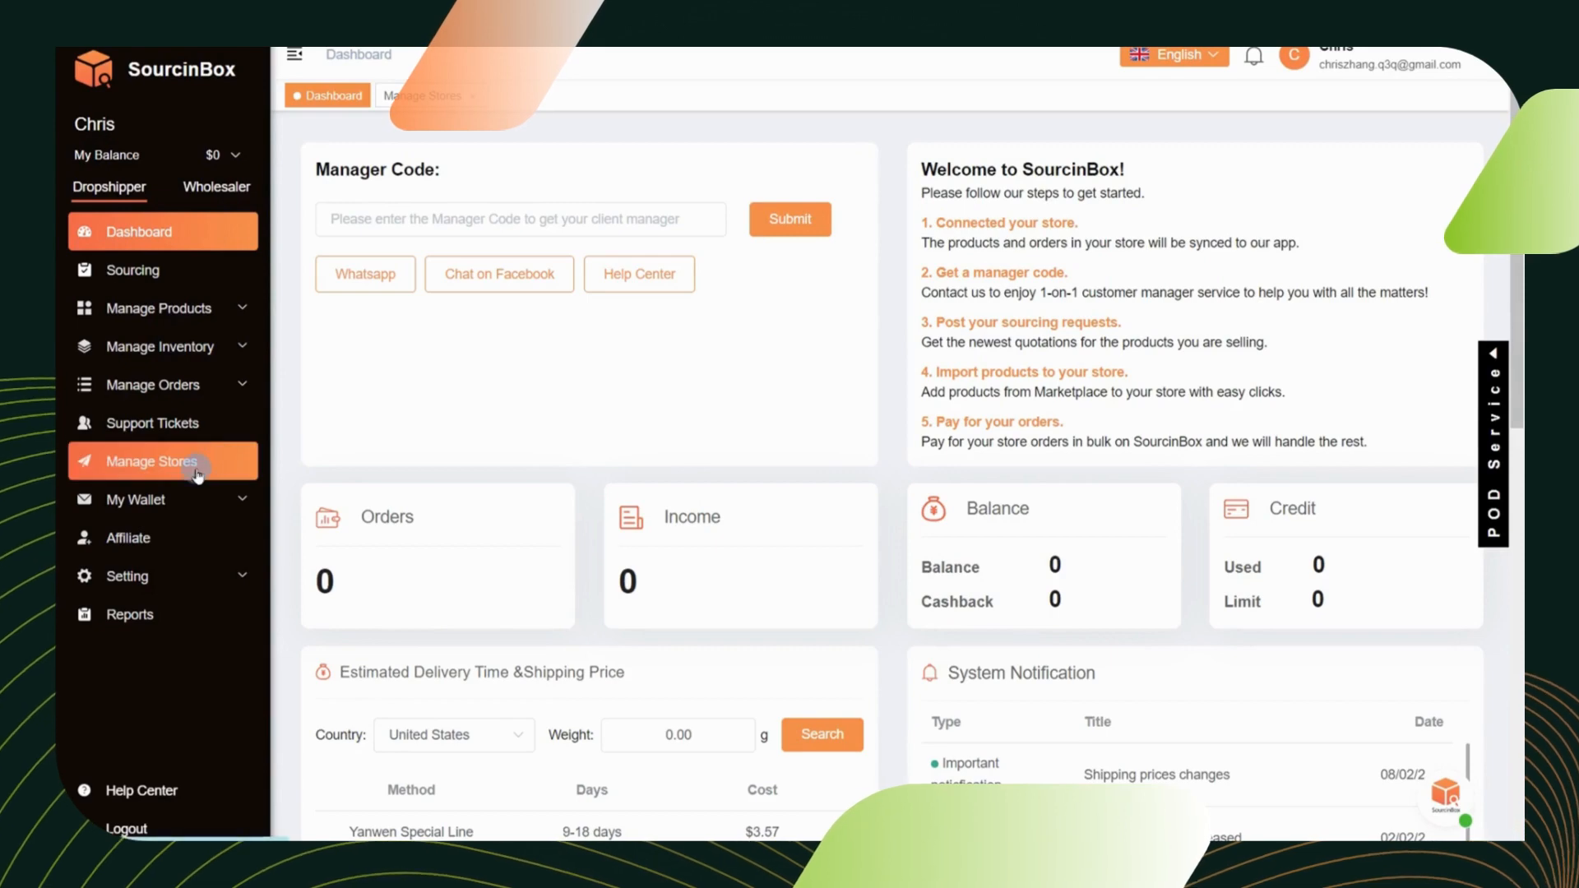
Start connecting another Shopify store from the Manage Stores page
click(151, 461)
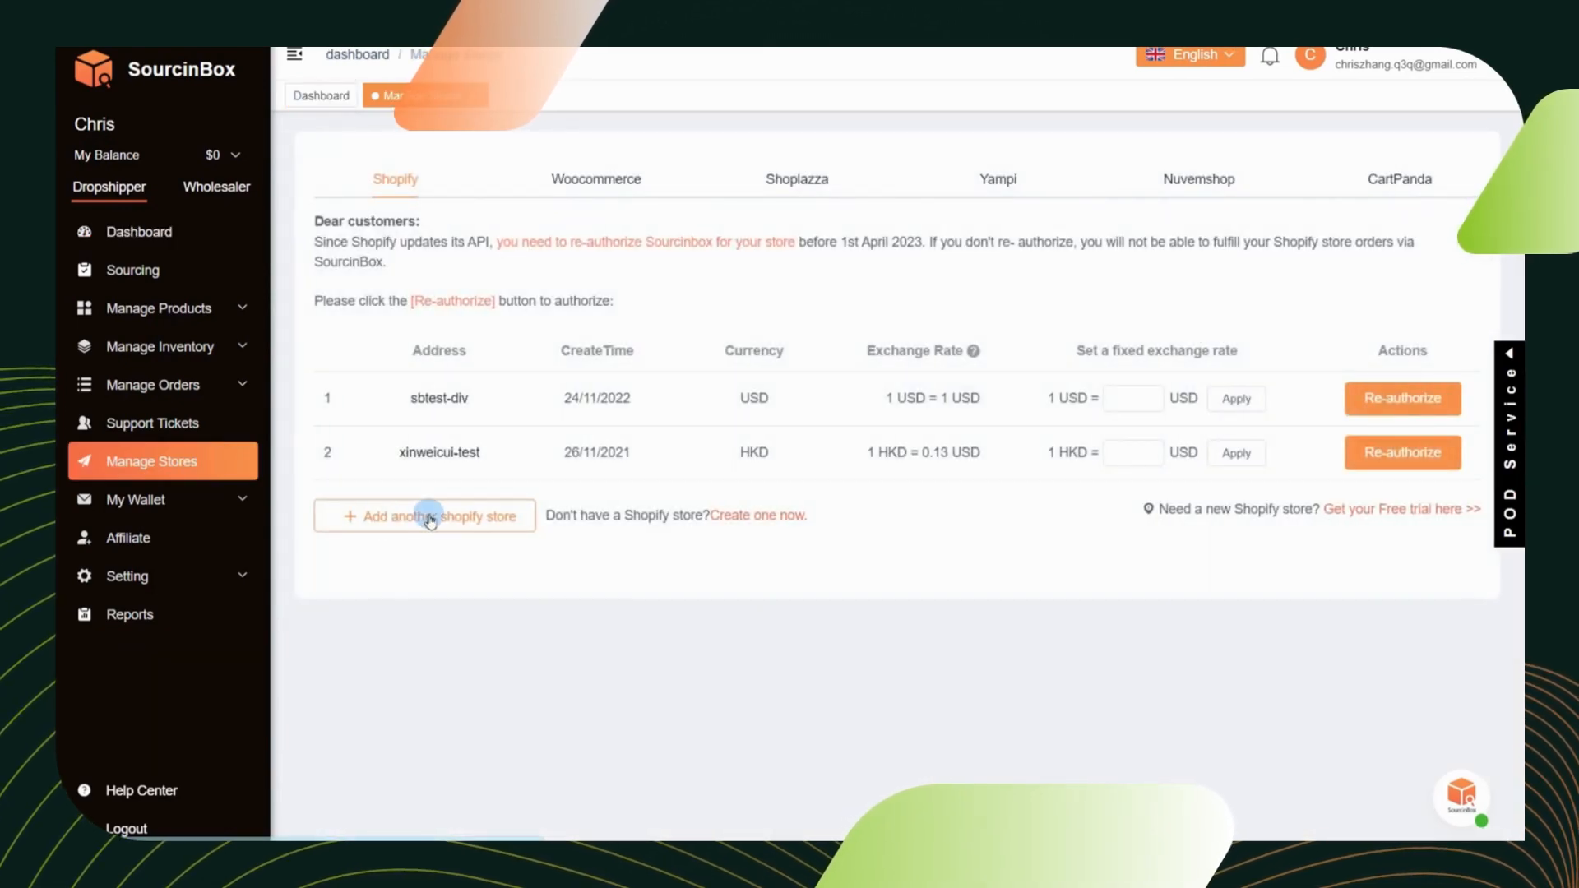
click(426, 515)
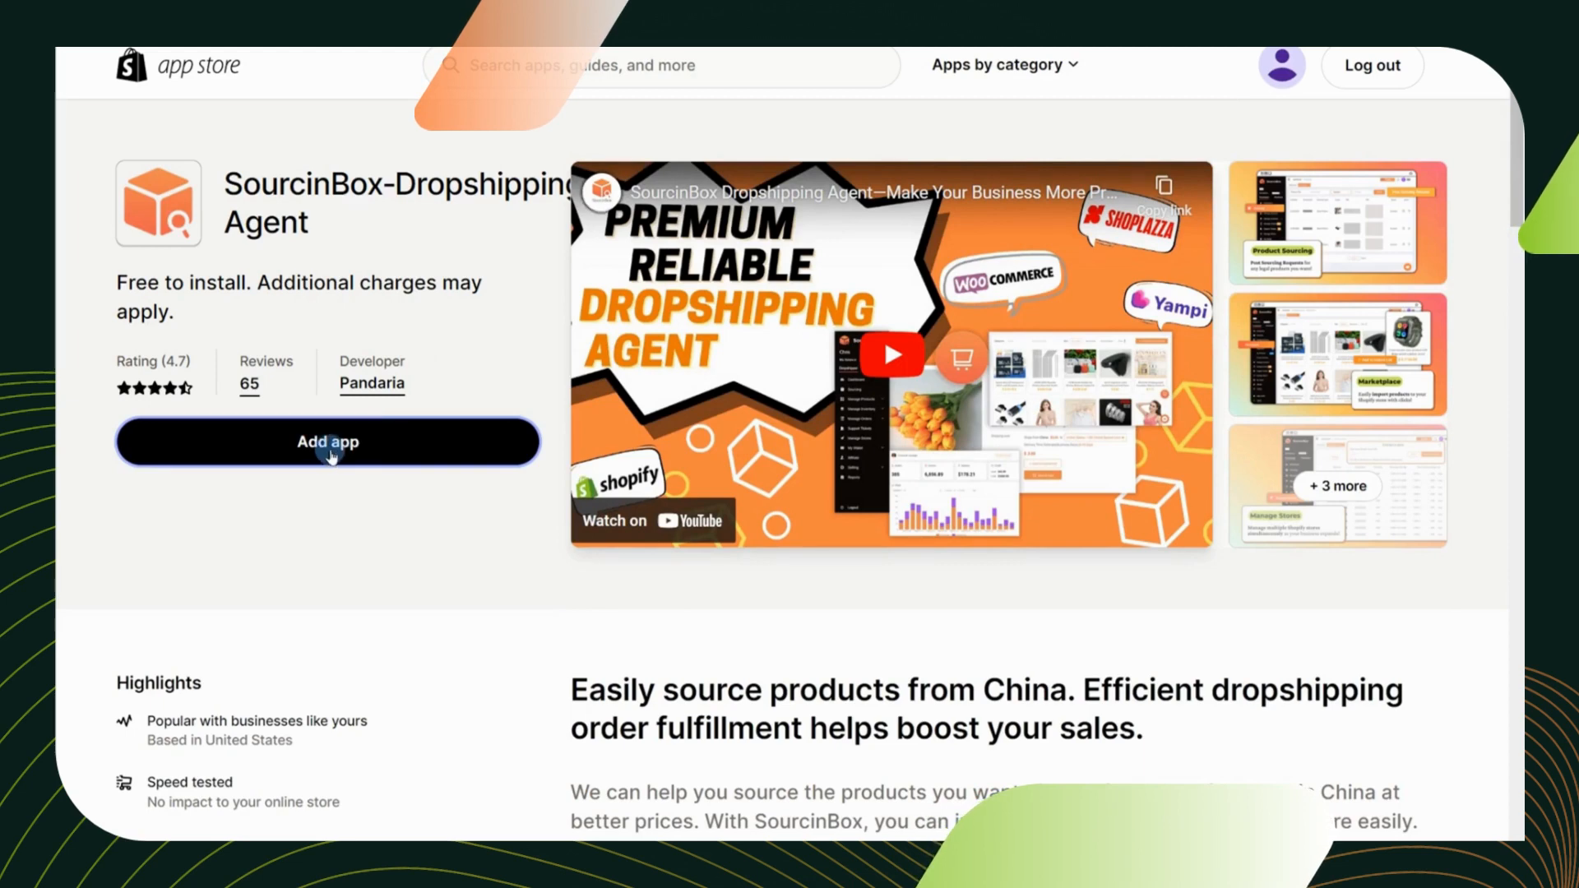
Install the SourcinBox-Dropshipping Agent app on the SBTest Shopify store
click(327, 441)
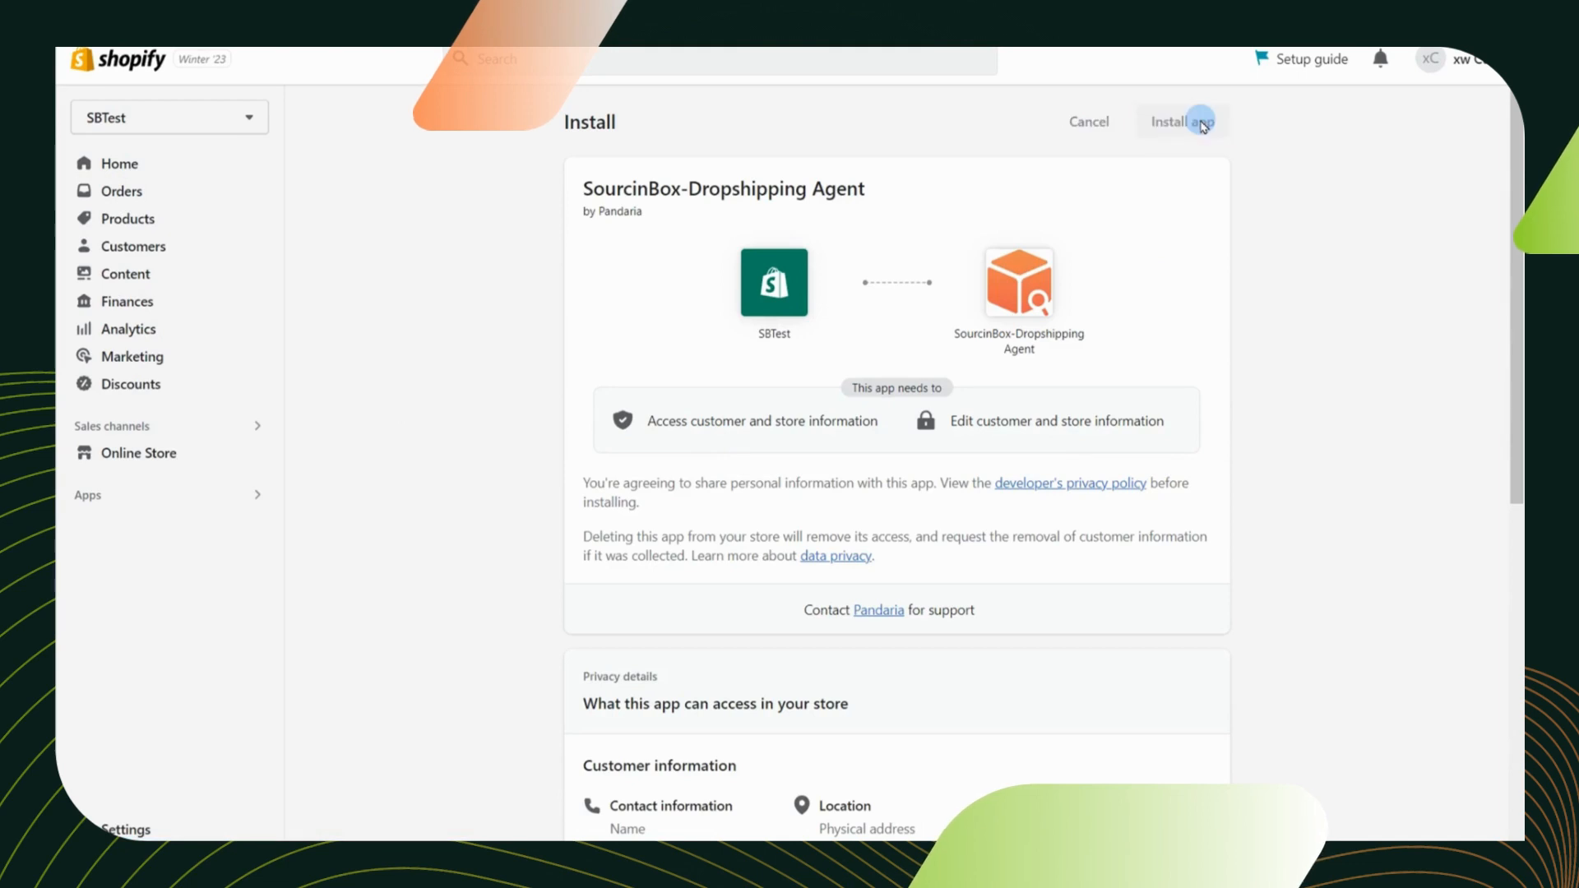
click(1186, 122)
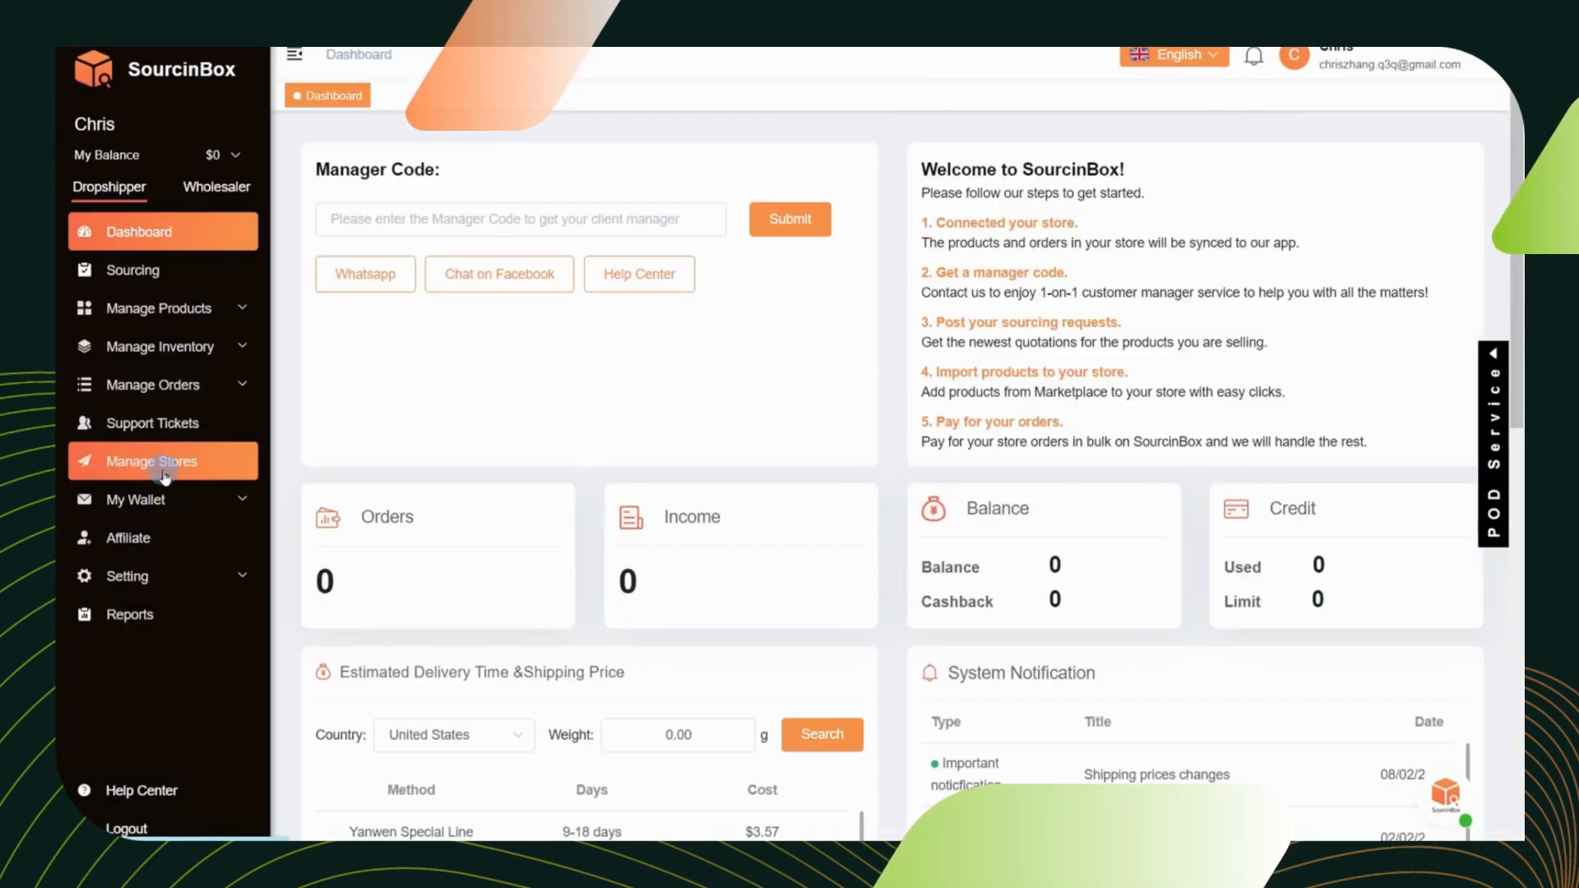
Check that the sbtest-dev2 store appears in the connected Shopify store list
click(151, 461)
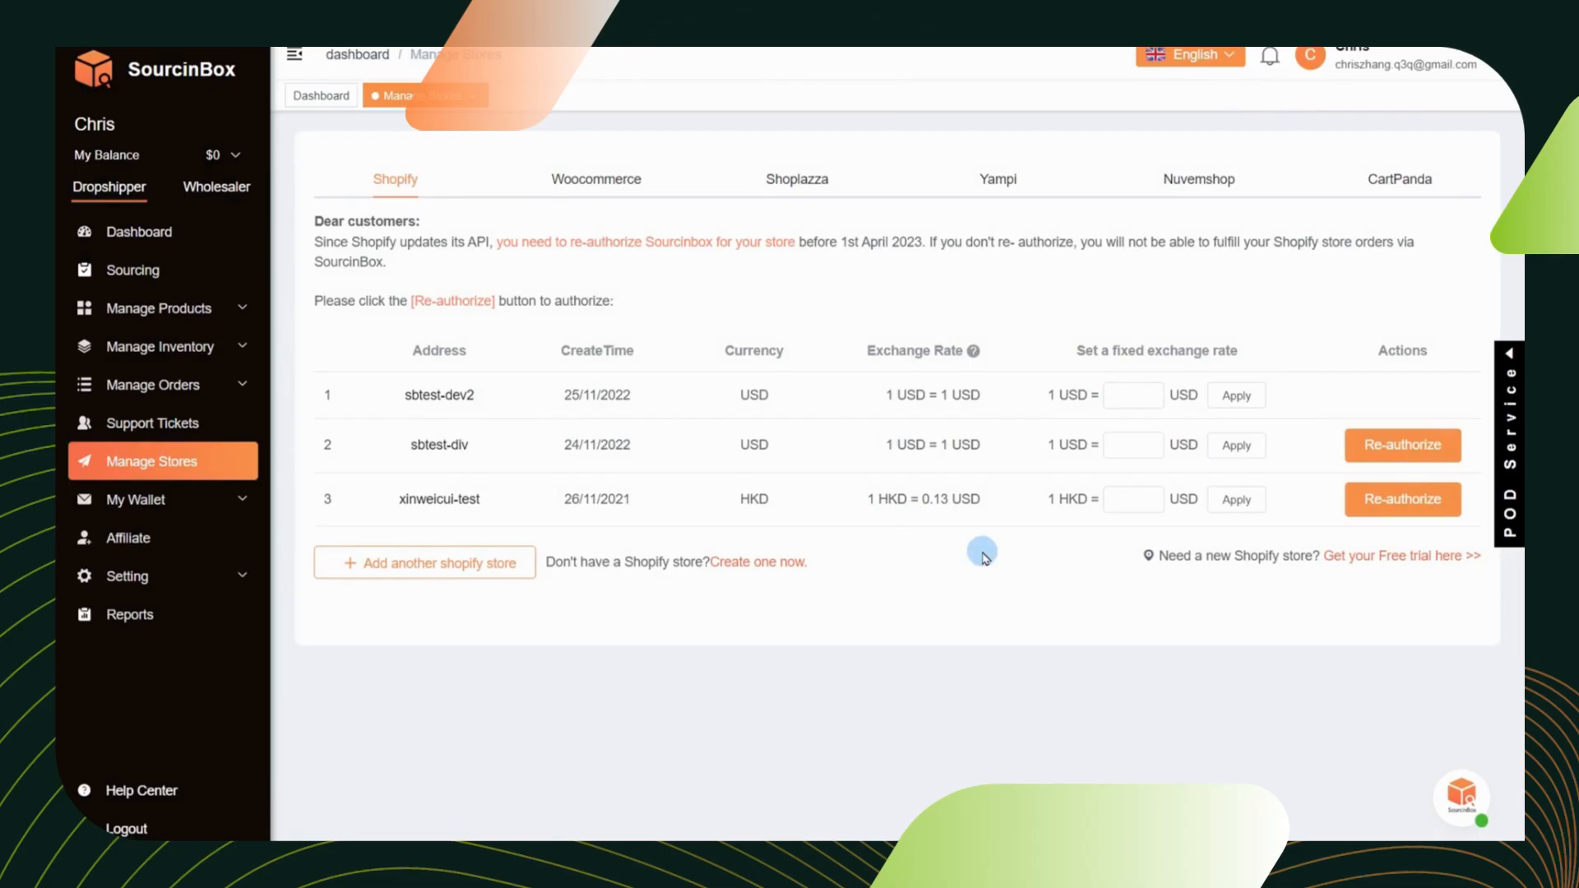
click(138, 231)
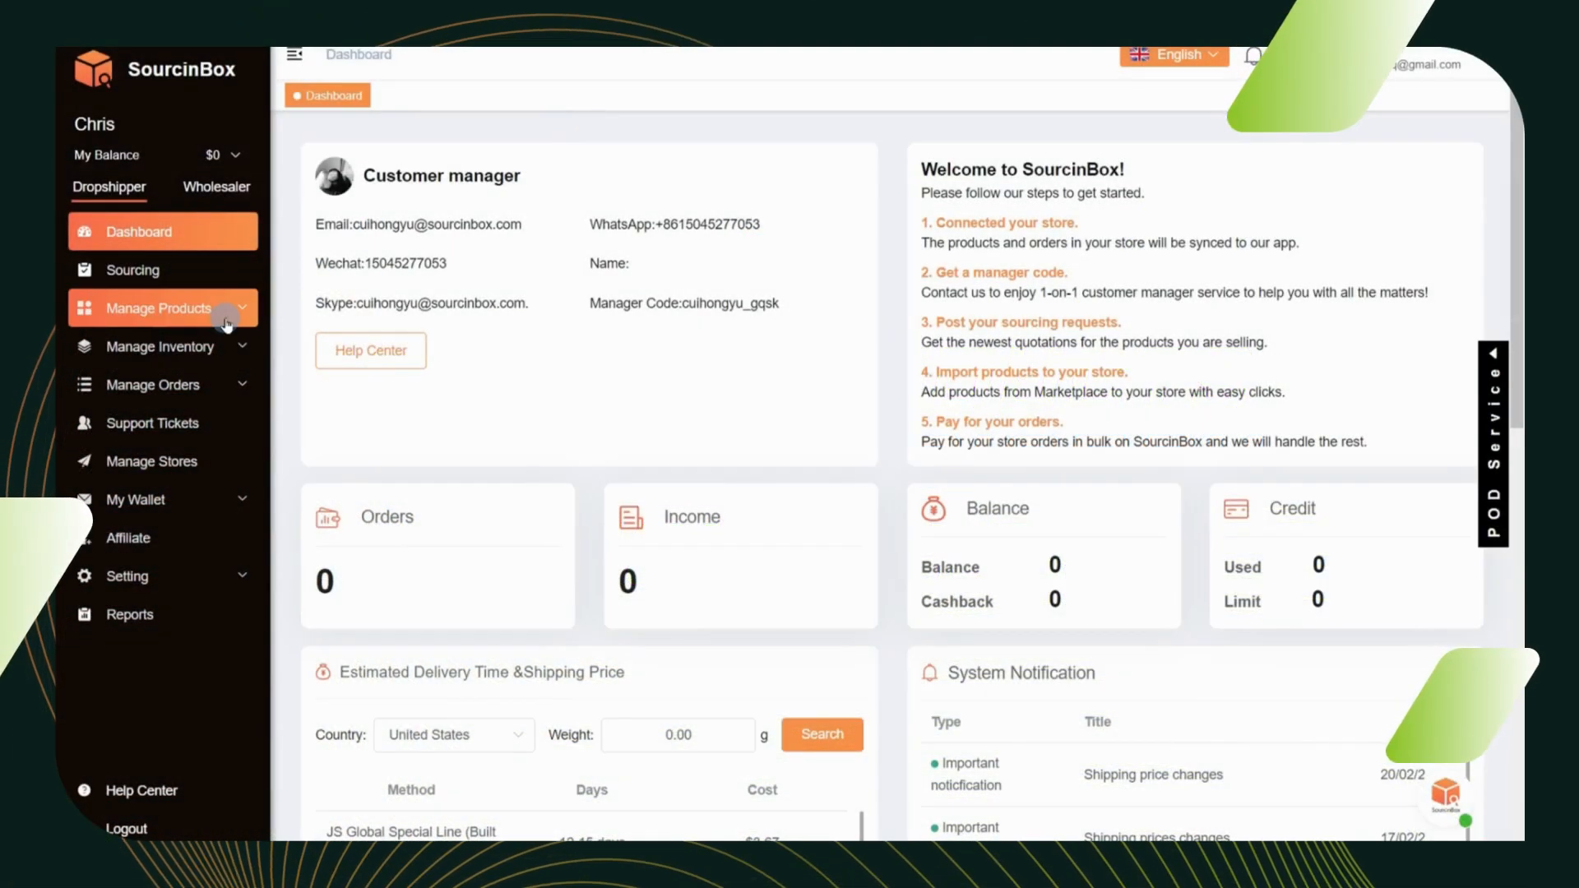
Add the folding hanger from the Marketplace to the Import List and start editing it
click(157, 309)
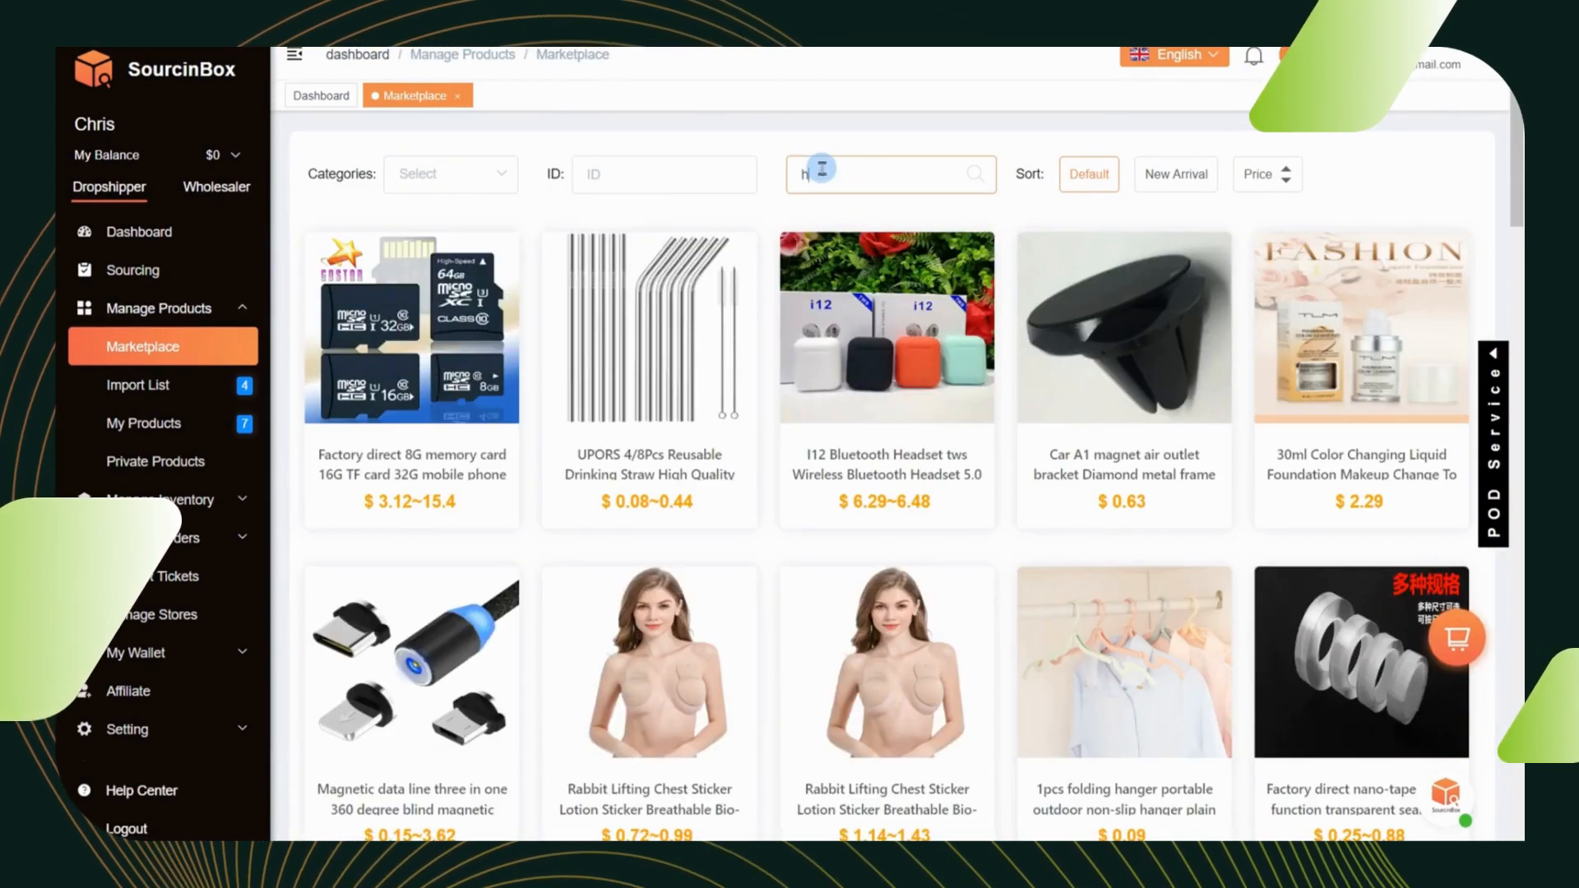
click(1138, 684)
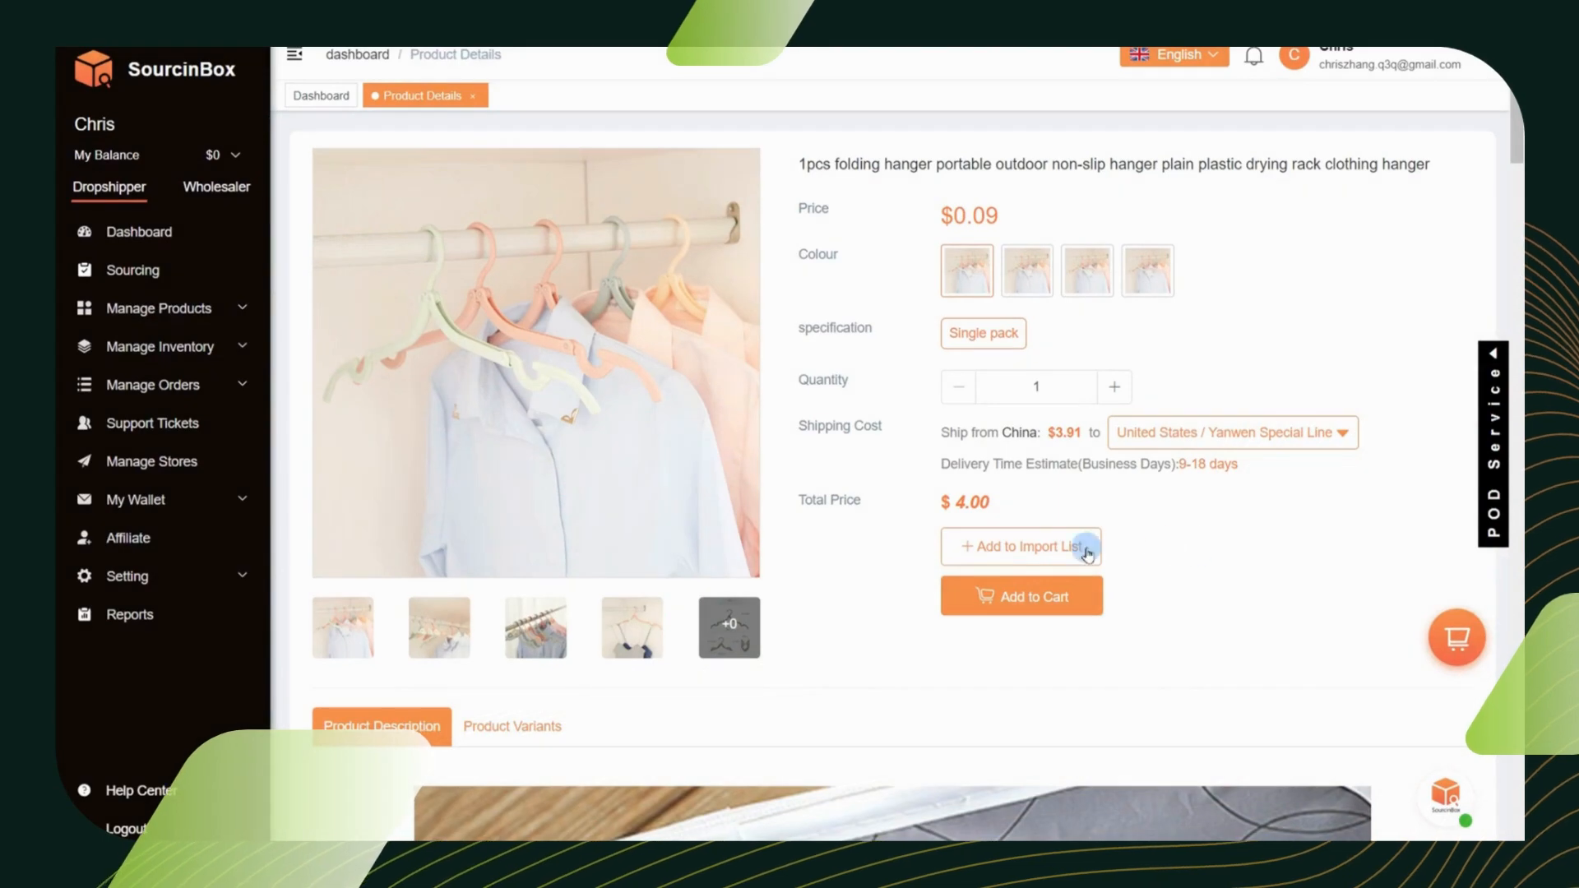
click(1023, 548)
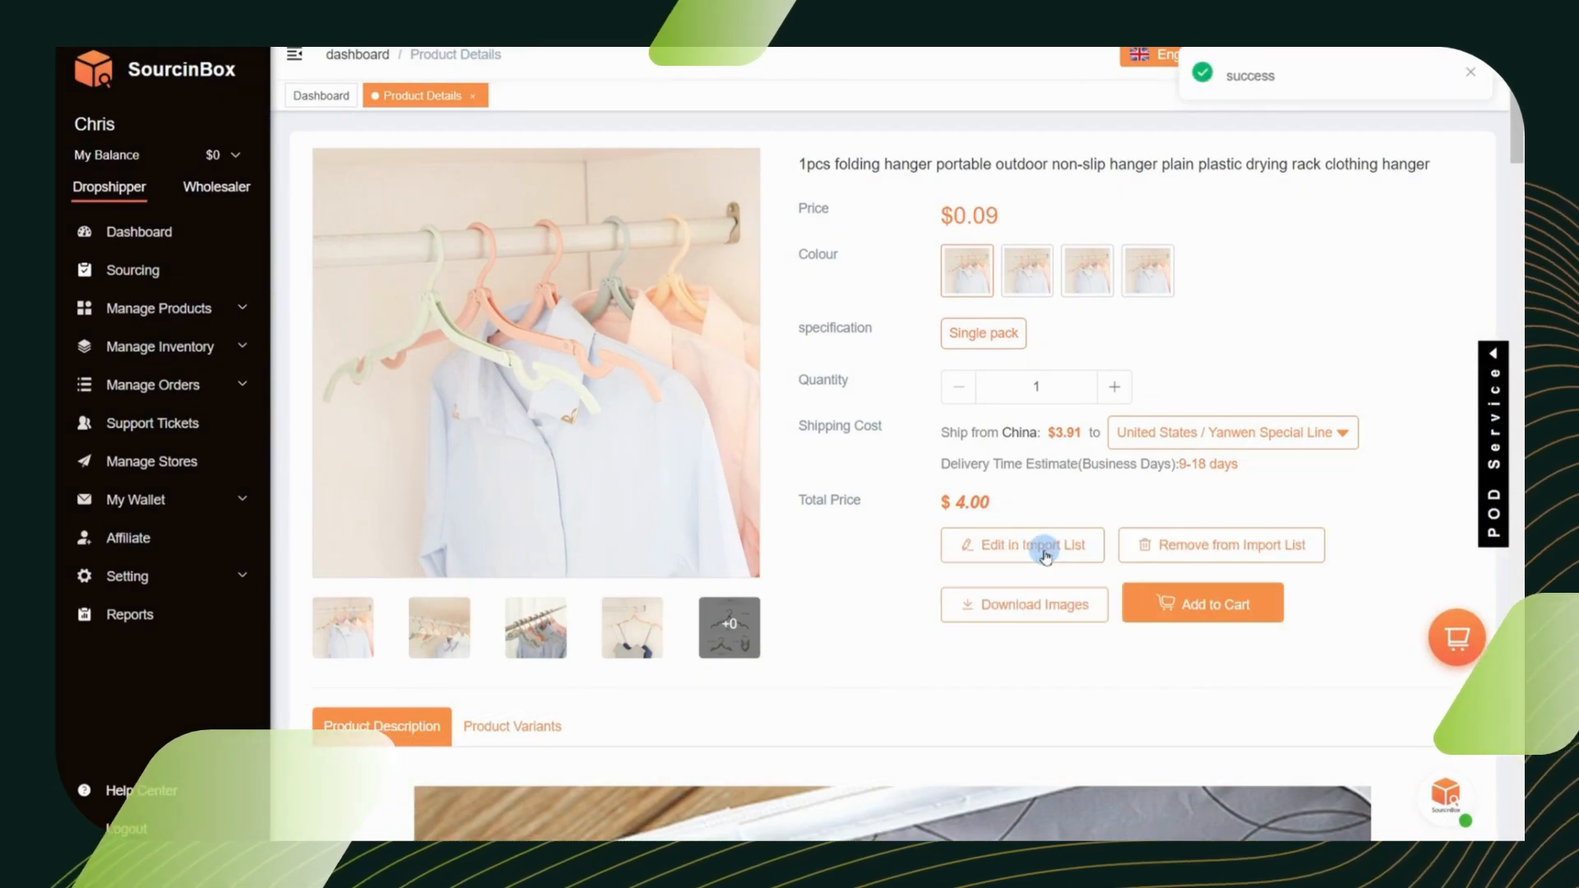
click(1023, 544)
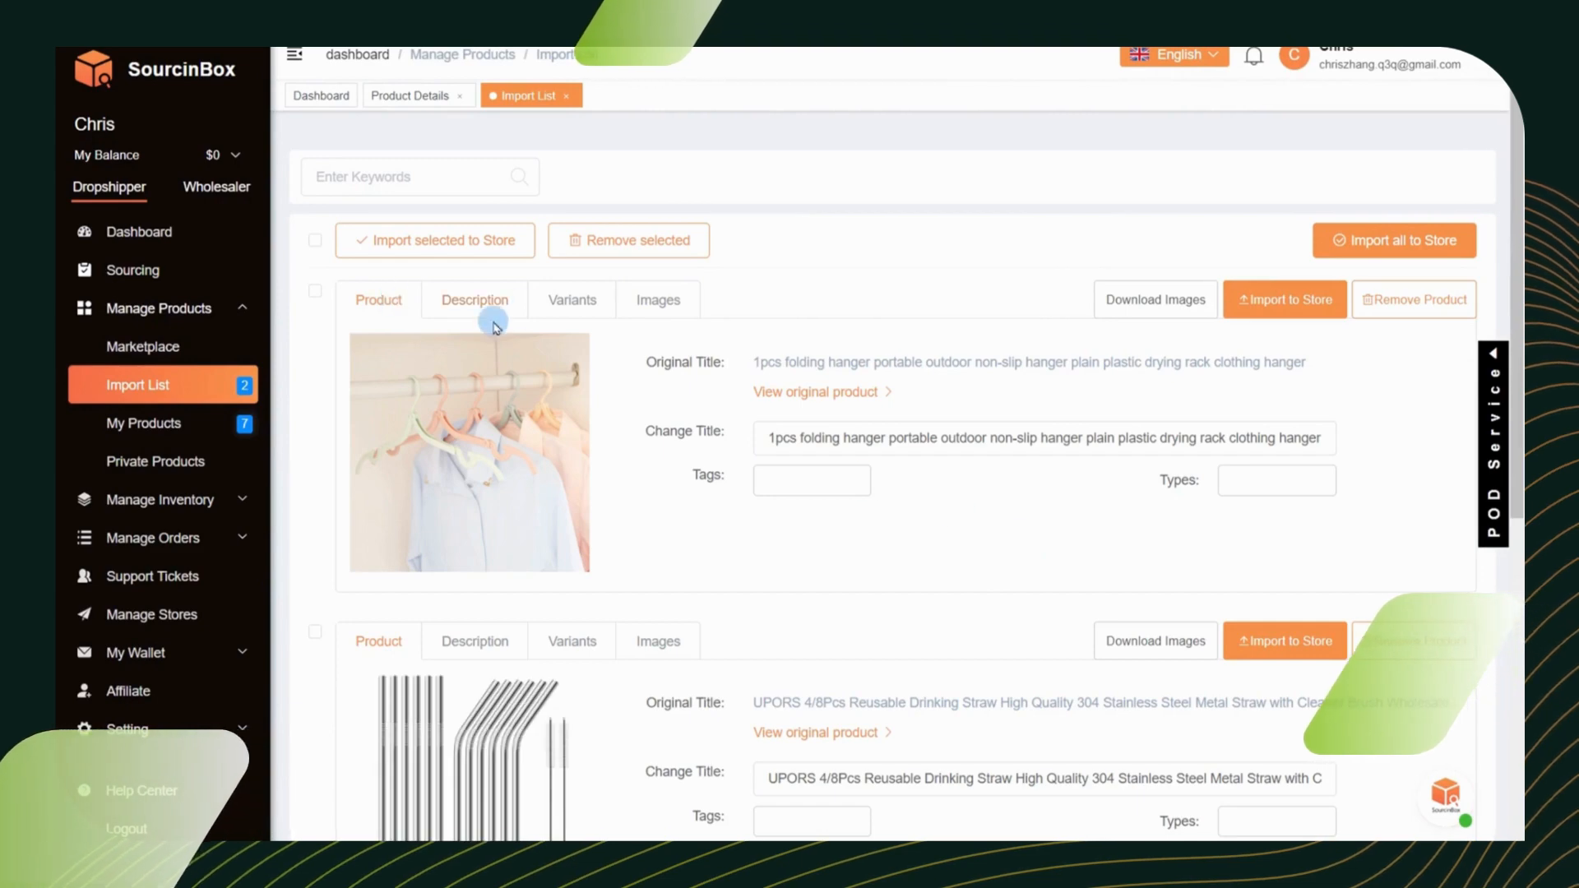
Review the hanger's description and images, then import it to sbtest-dev2 with a collection
click(474, 300)
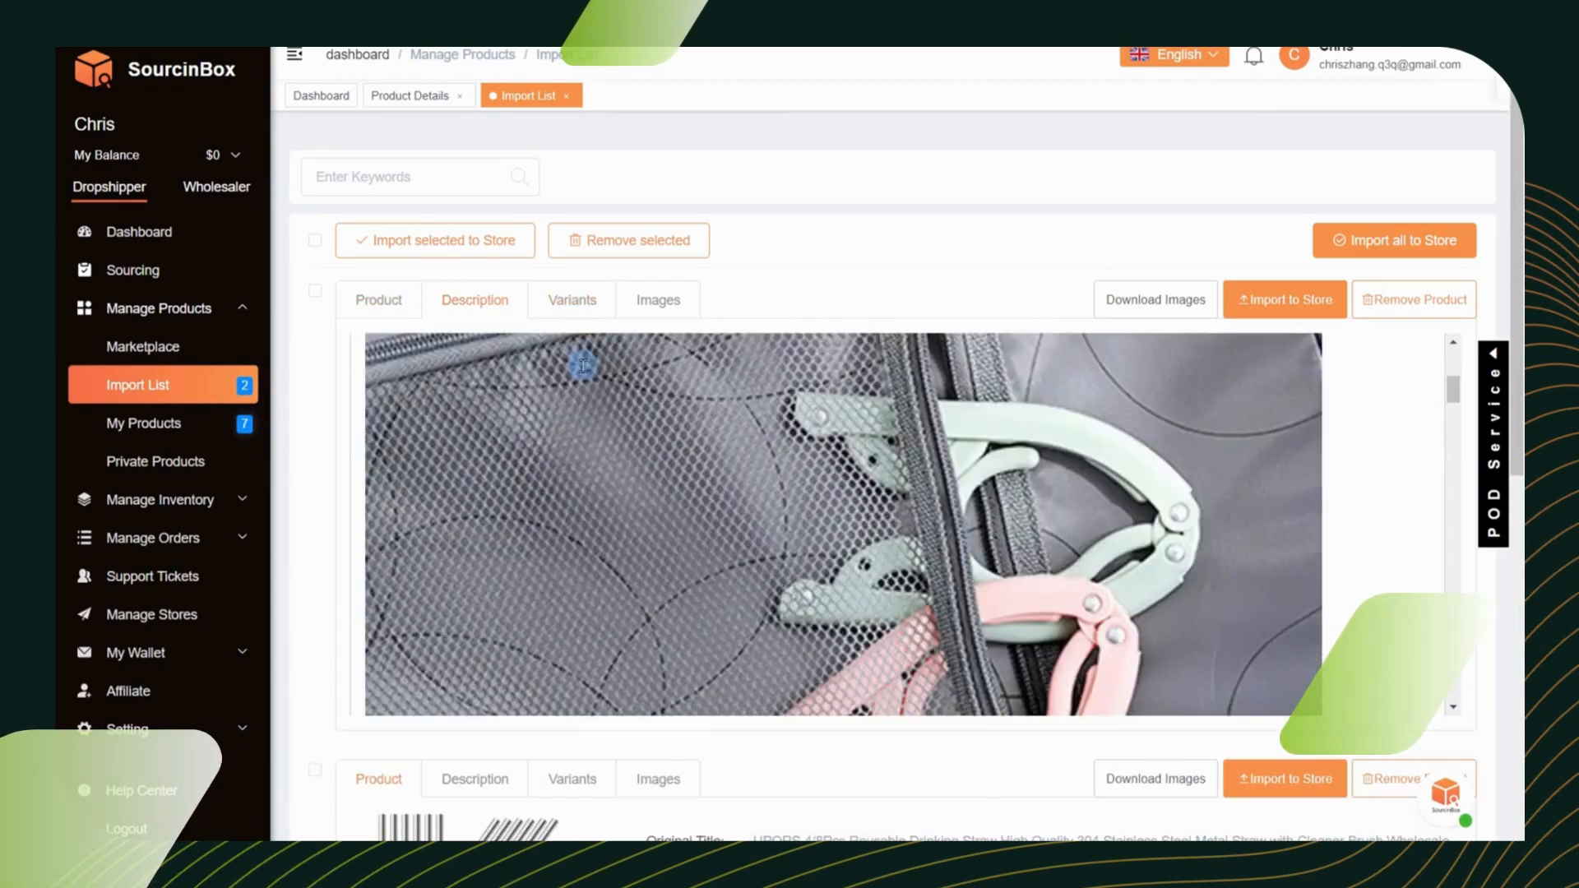
click(658, 300)
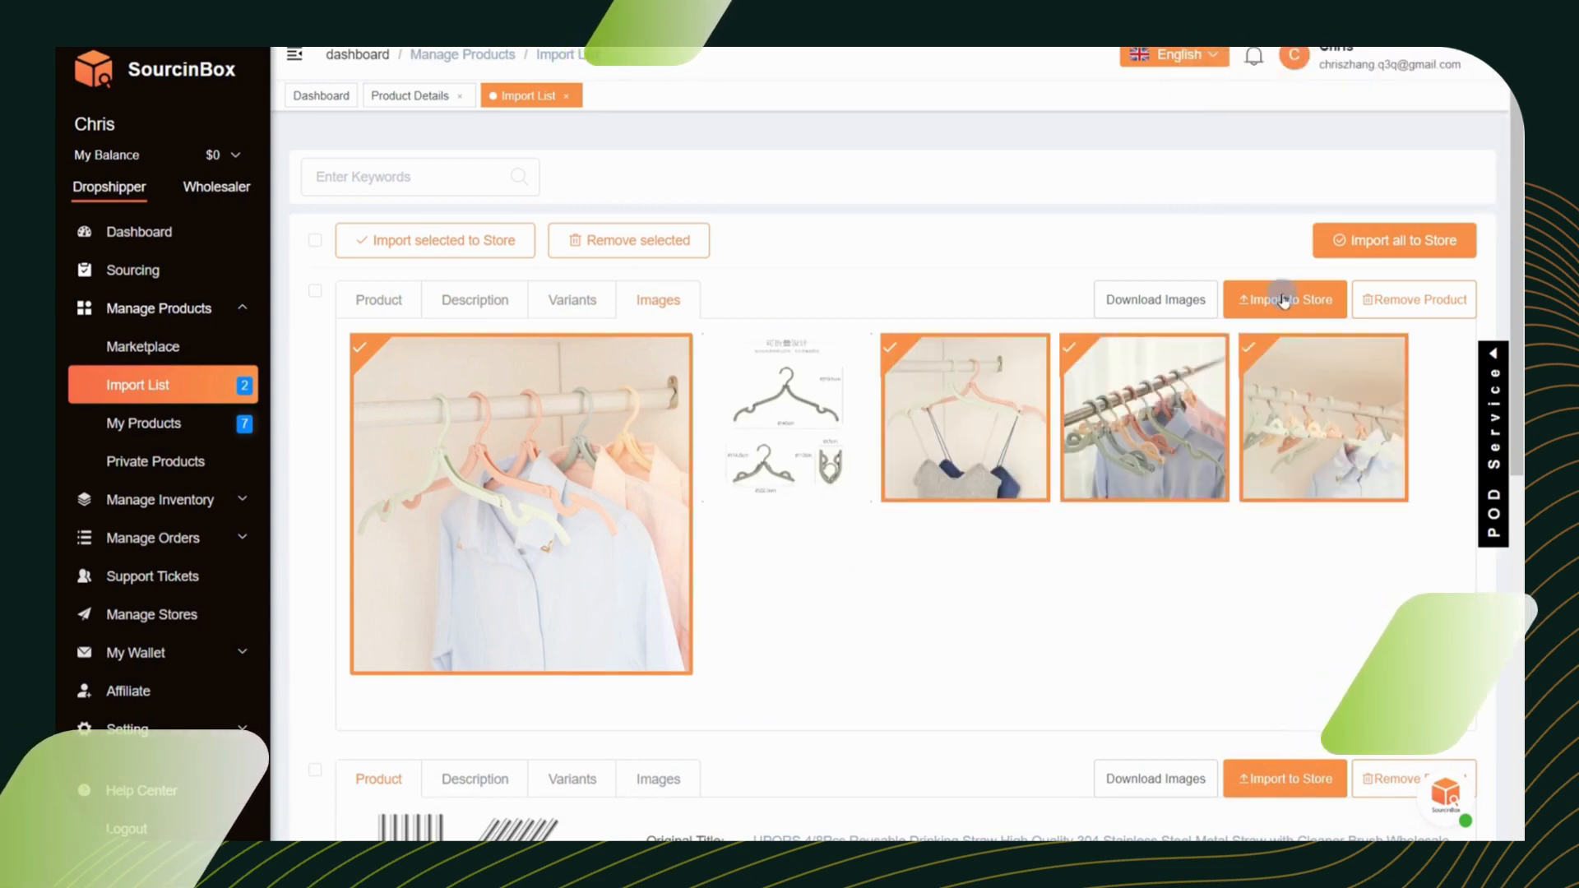
click(1283, 299)
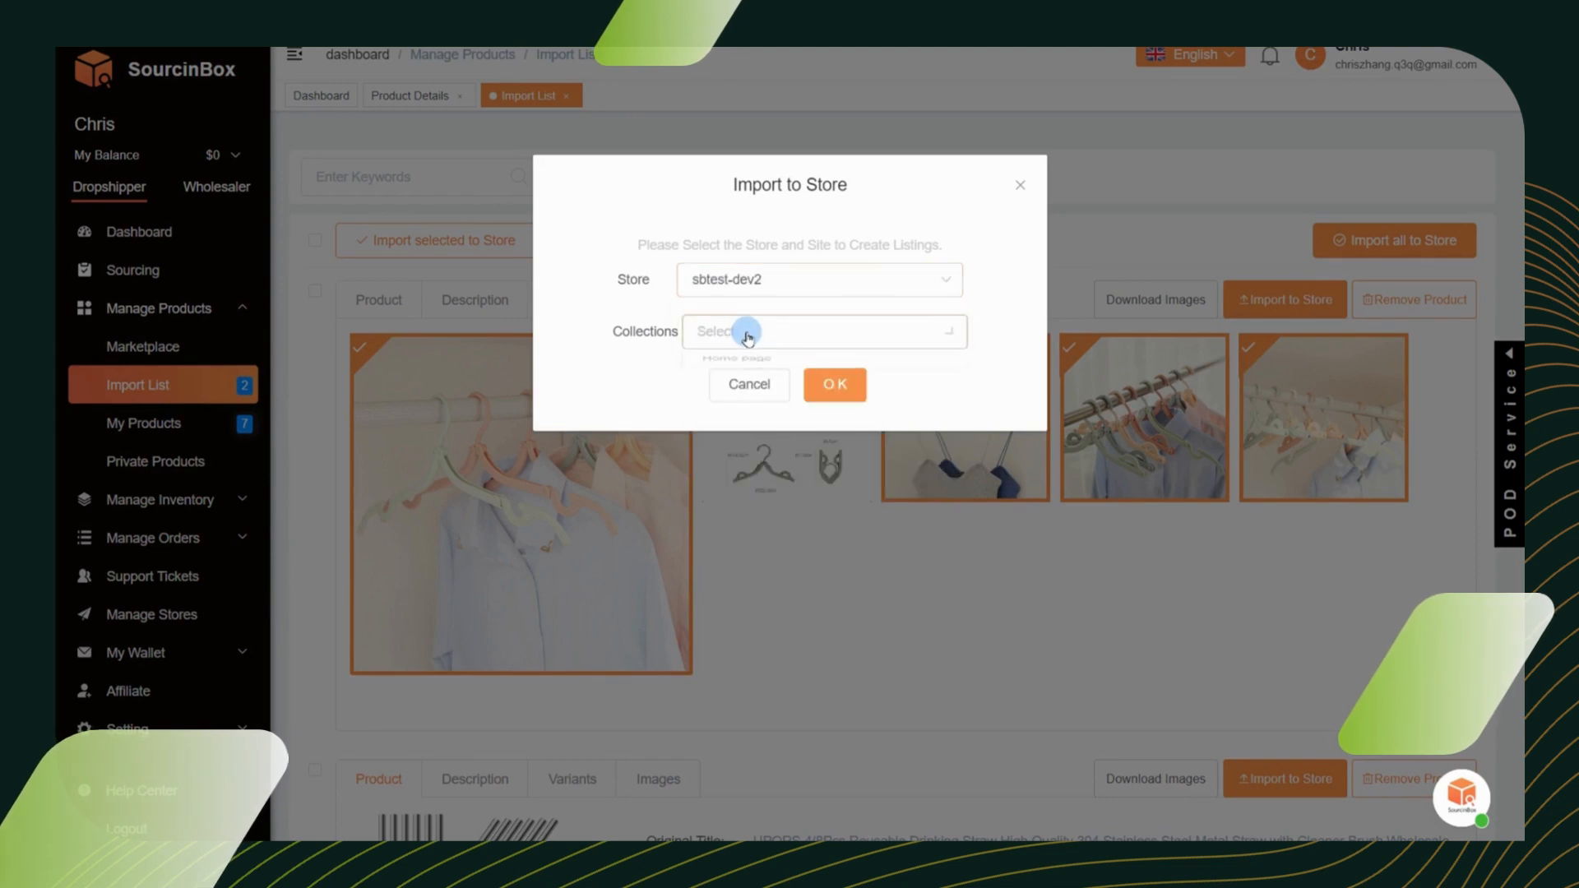
click(834, 385)
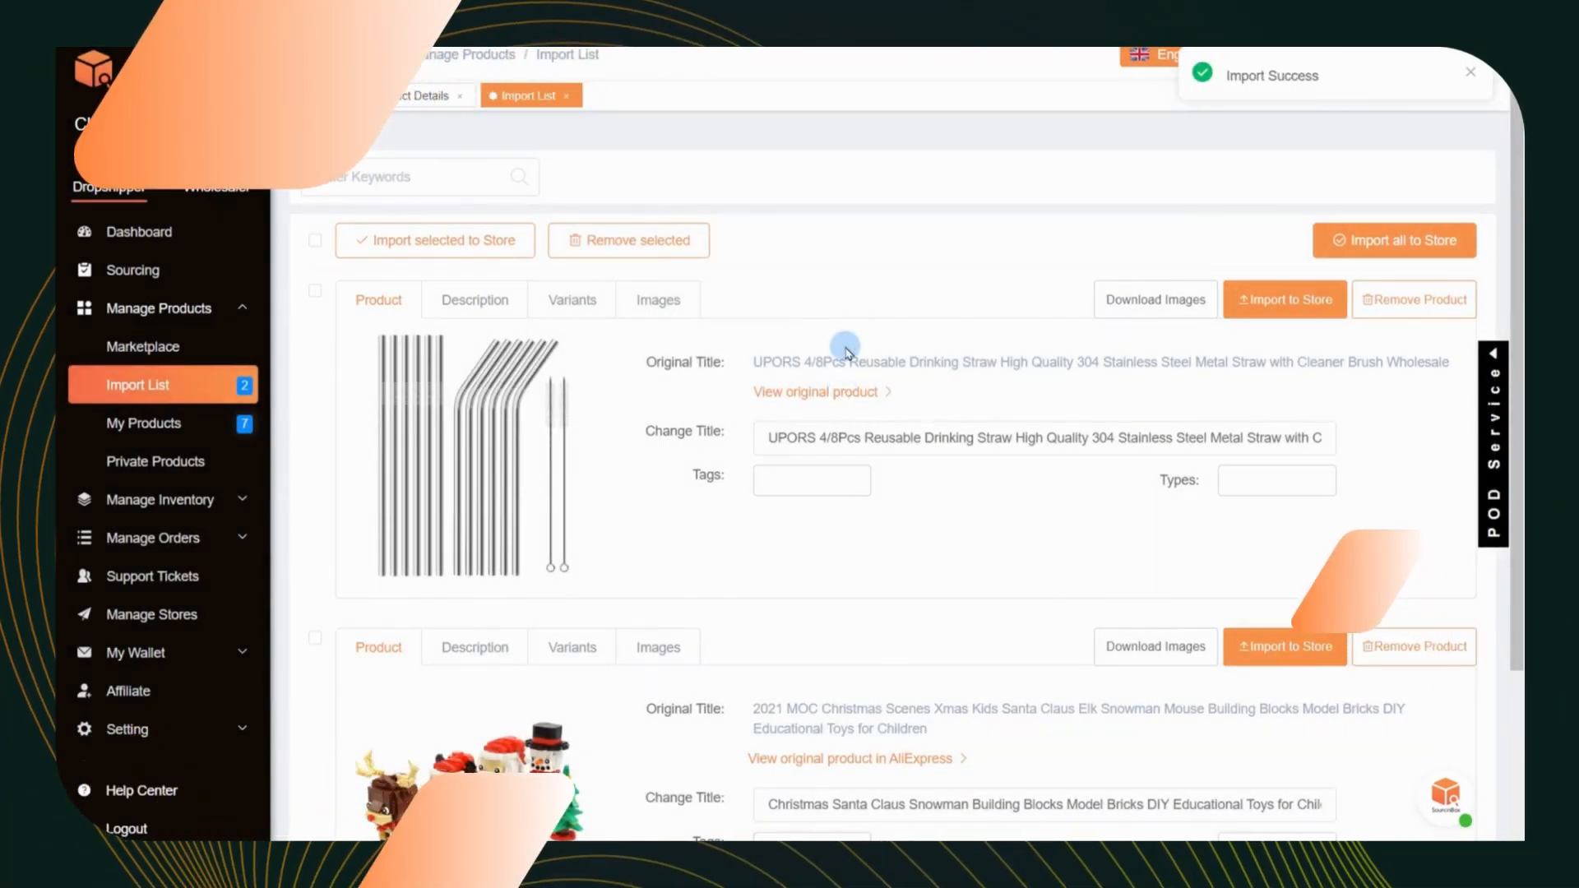
click(143, 423)
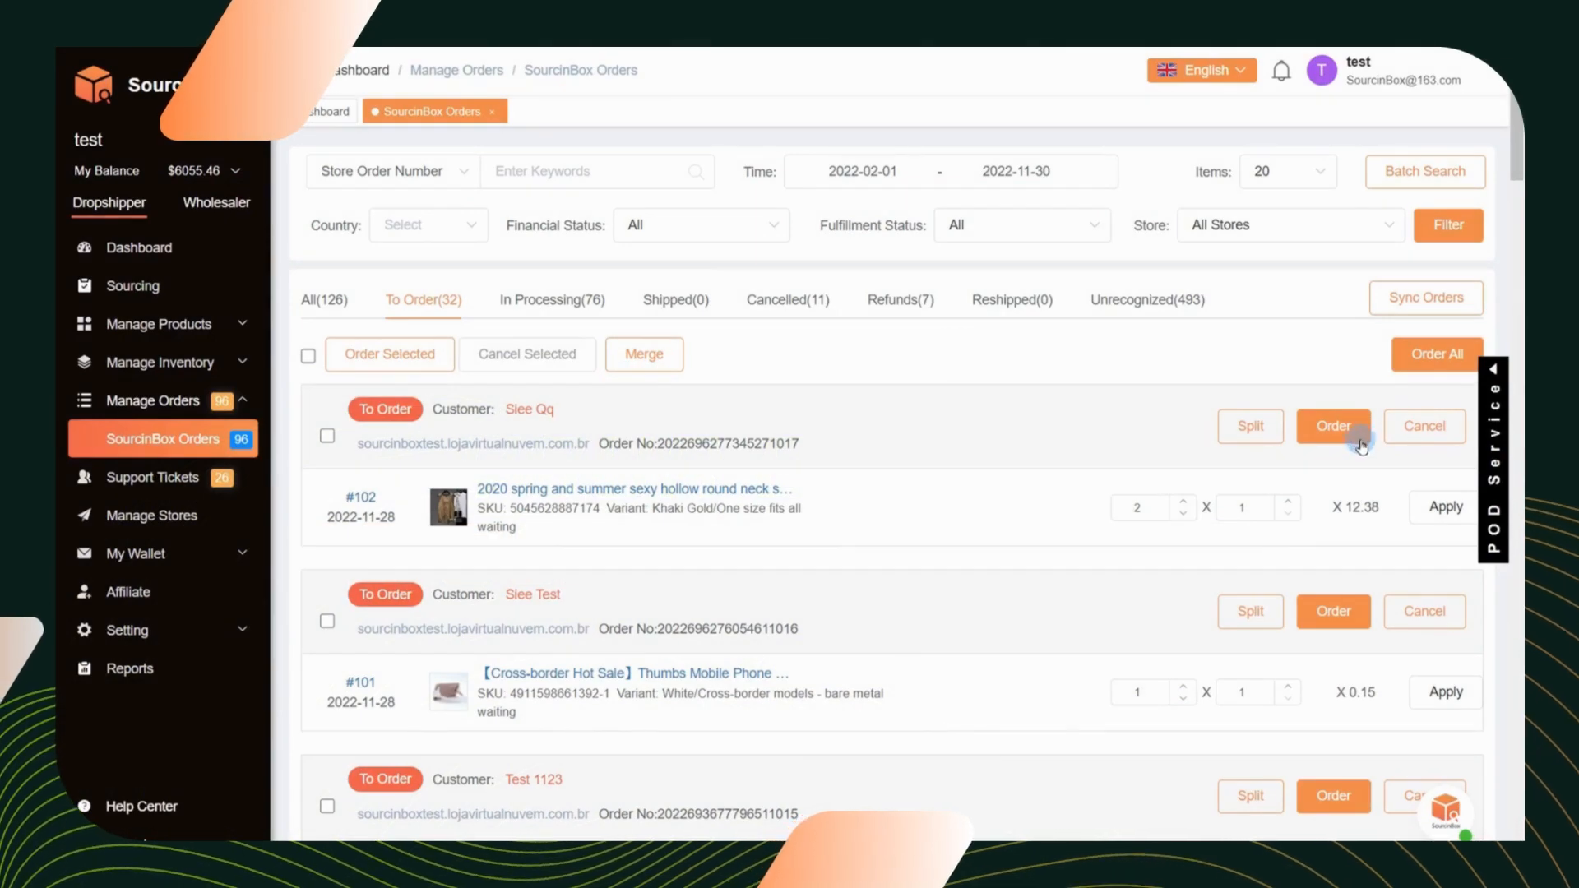
Check out order #102 with ePacket as its shipping method
click(1332, 426)
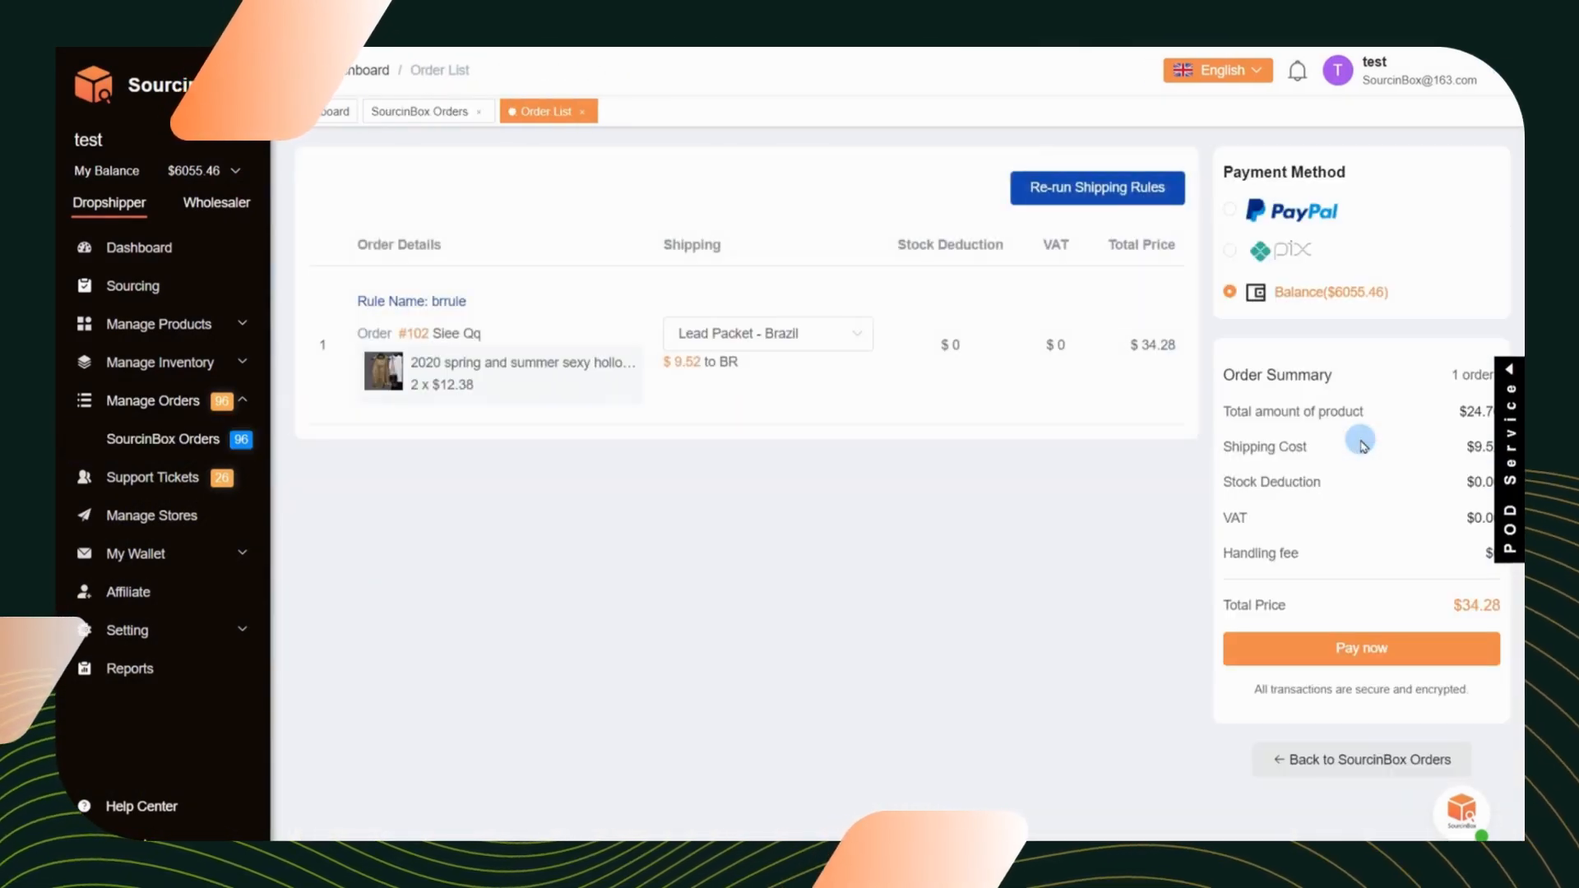
click(1229, 250)
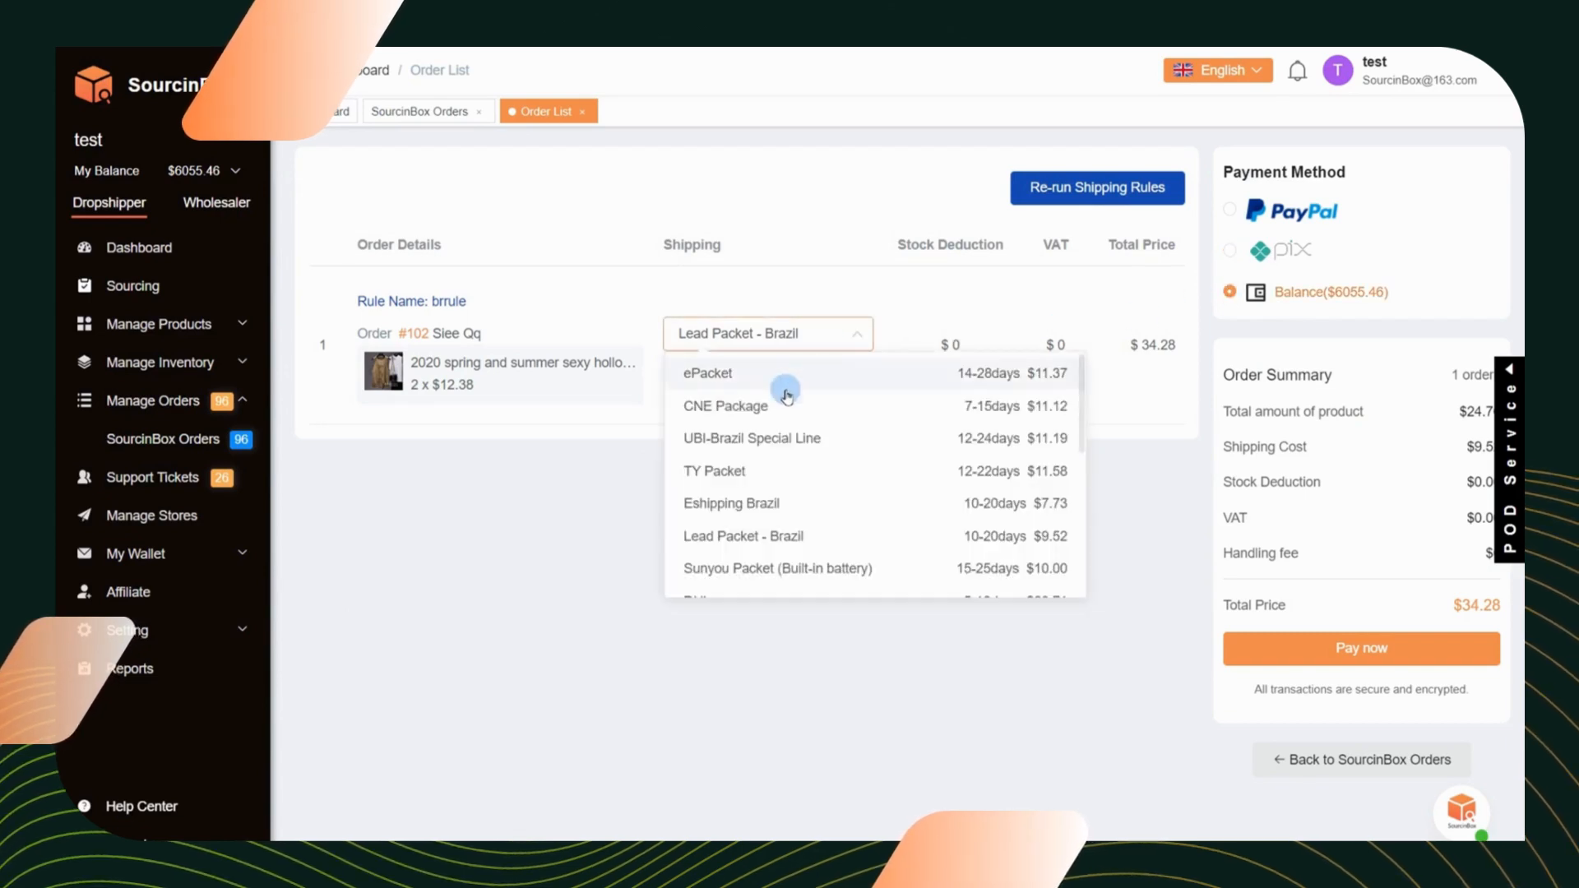
click(725, 406)
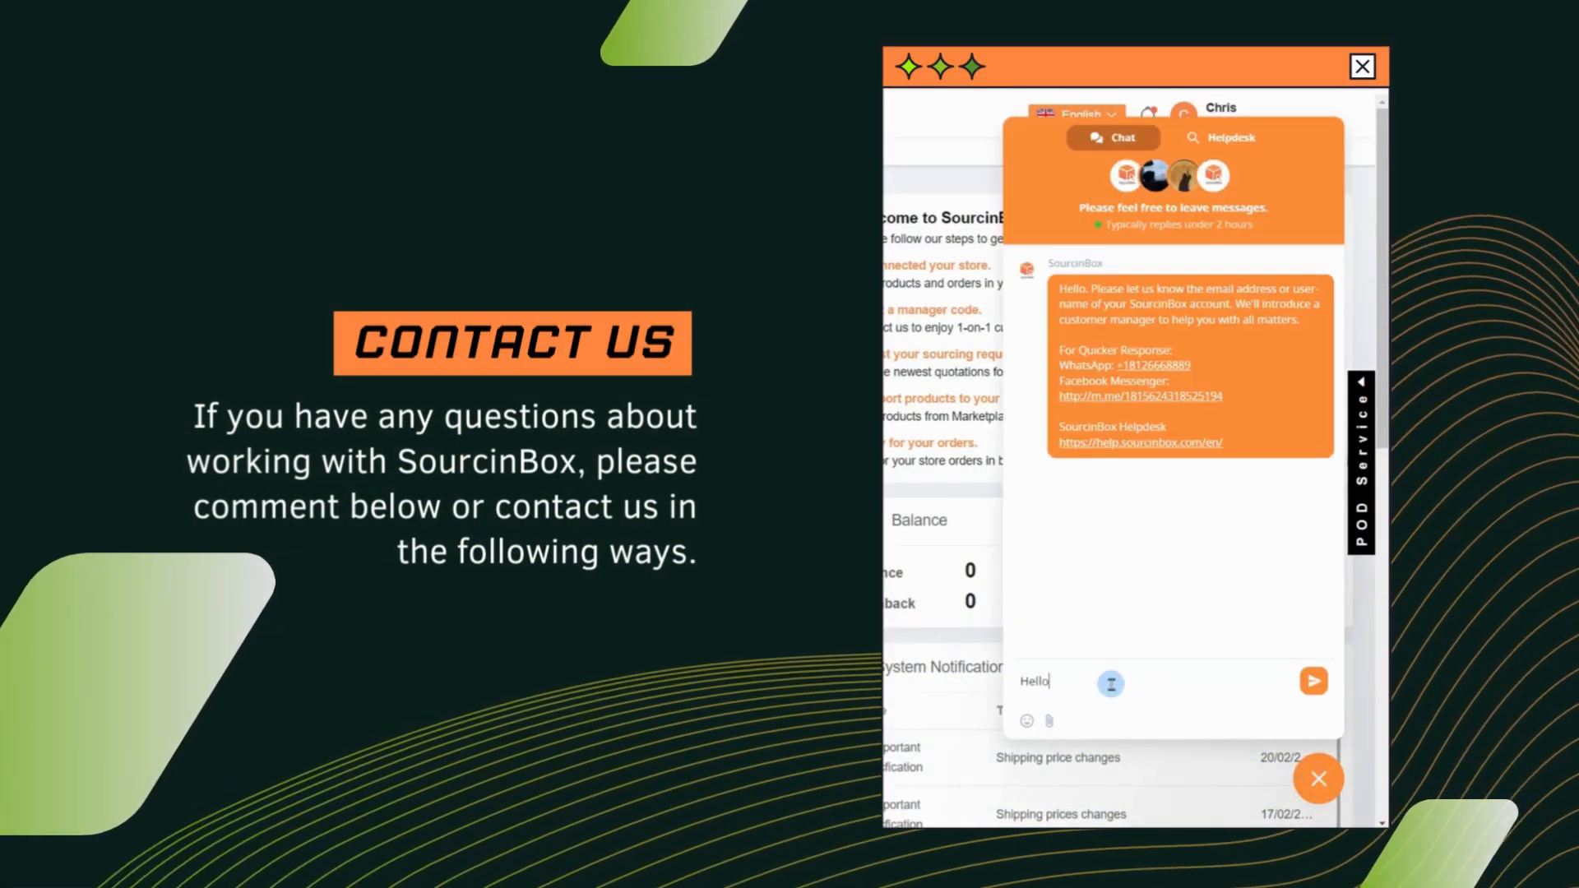
Send the support chat message asking the SourcinBox team for a manager code
click(1312, 681)
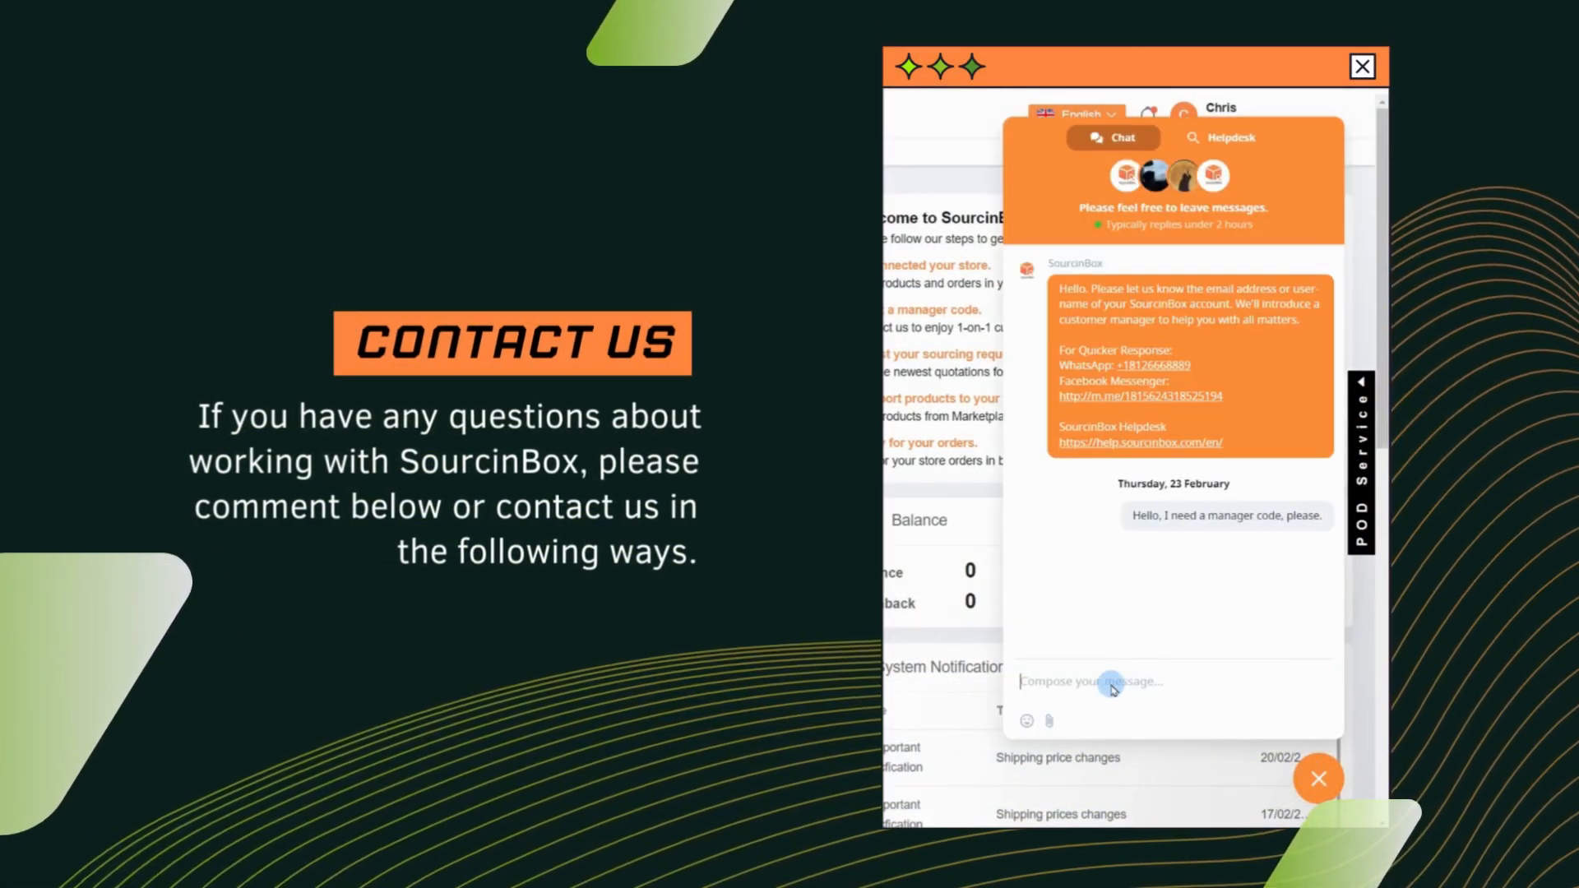